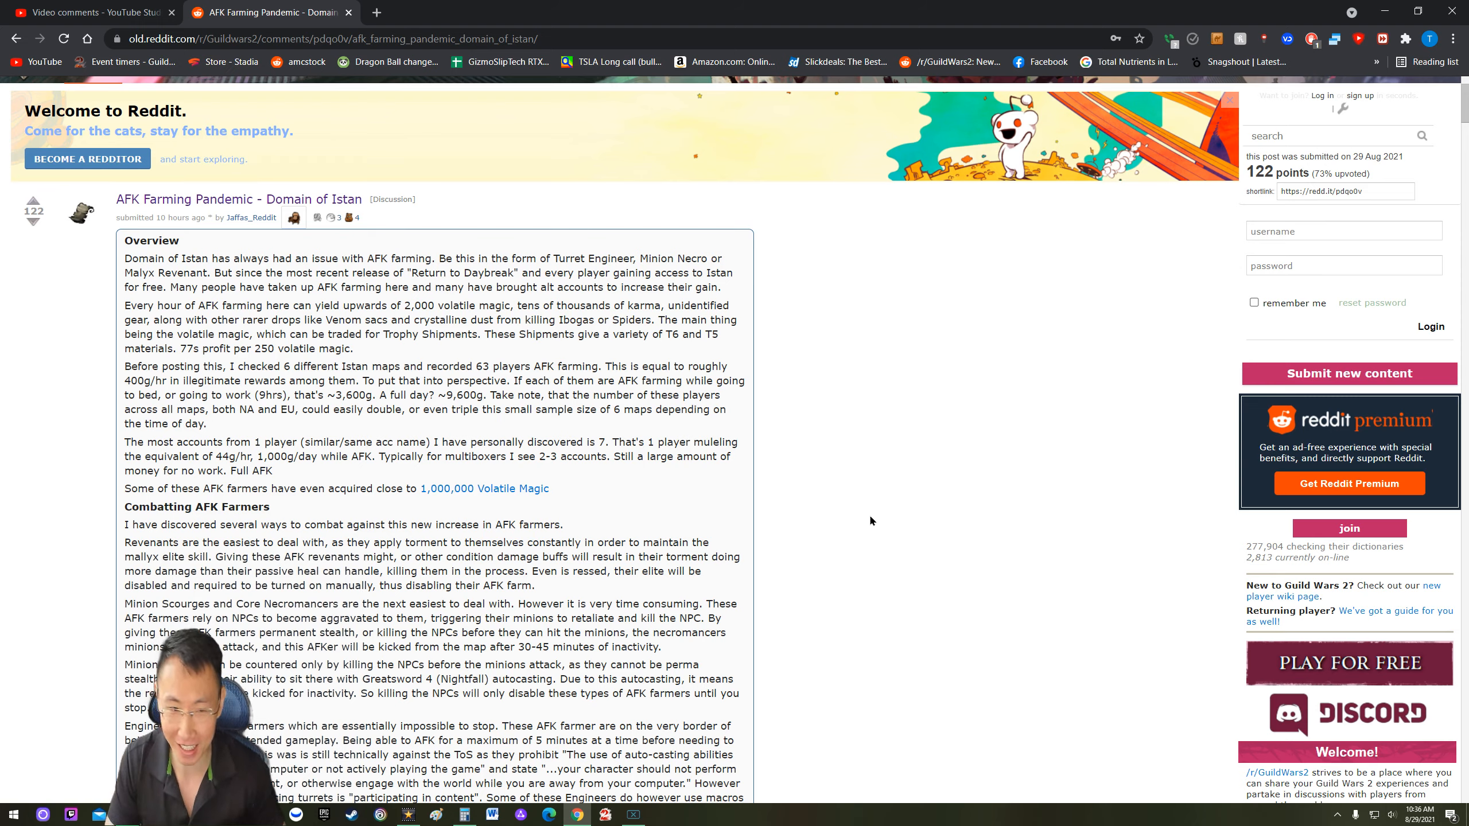
{"action": "mouse_move", "coordinate": [817, 414]}
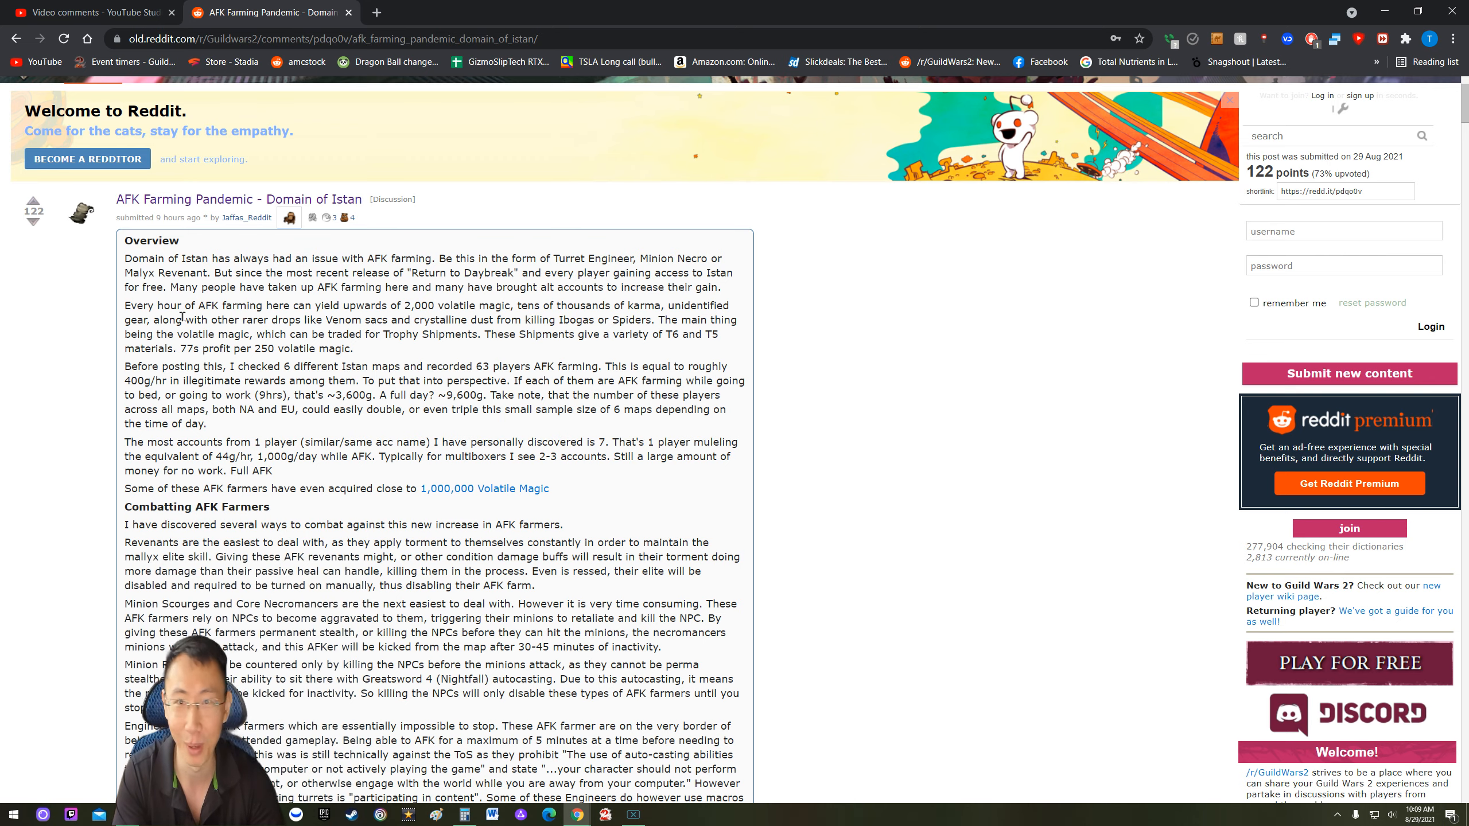
{"action": "mouse_move", "coordinate": [643, 293]}
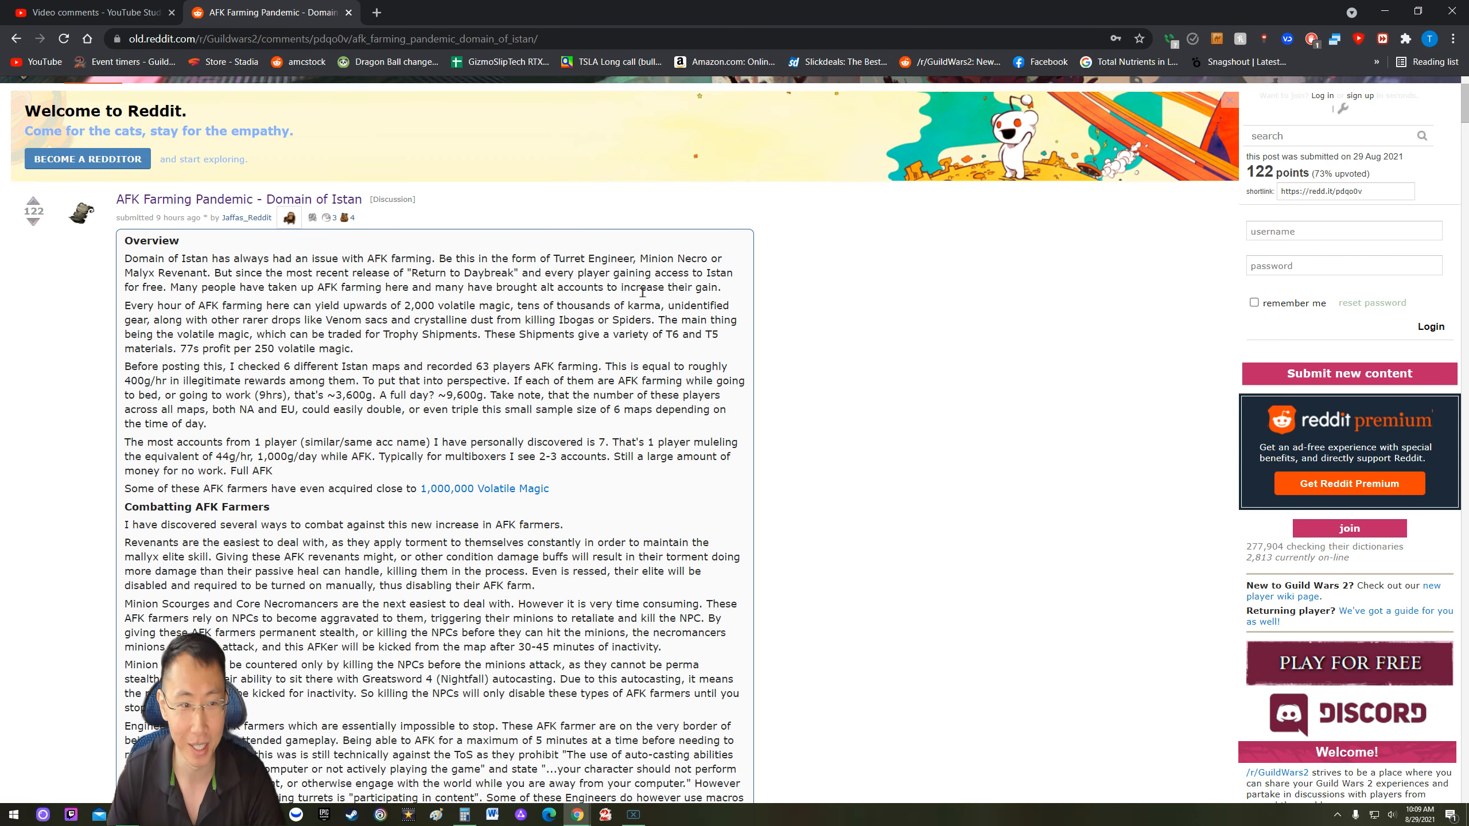
Step: Scroll the post down past Combatting AFK Farmers to Possible Solutions and ArenaNet's Stance
{"action": "scroll", "scroll_direction": "down", "scroll_amount": 3}
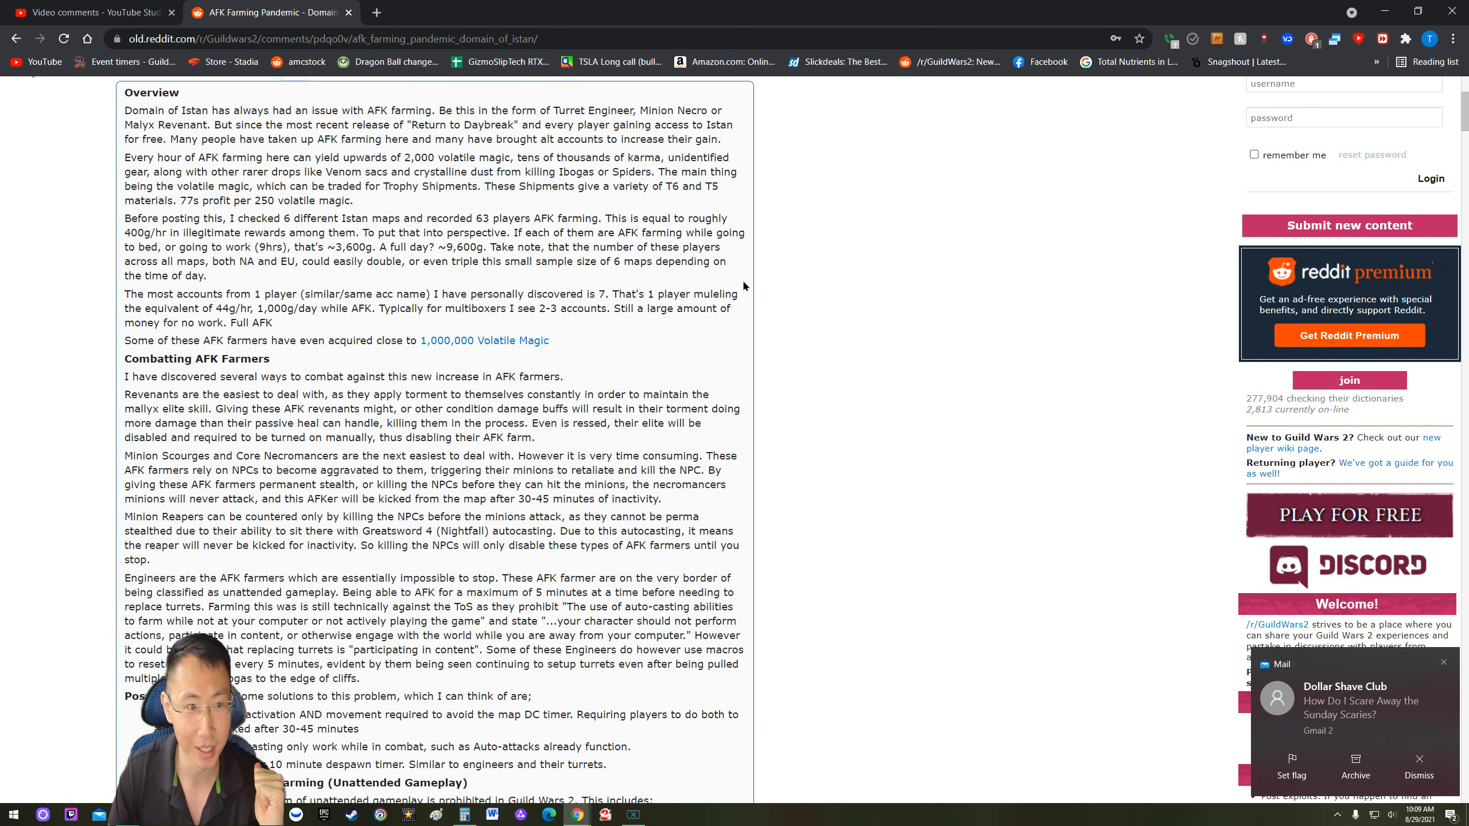
{"action": "scroll", "scroll_direction": "up", "scroll_amount": 3}
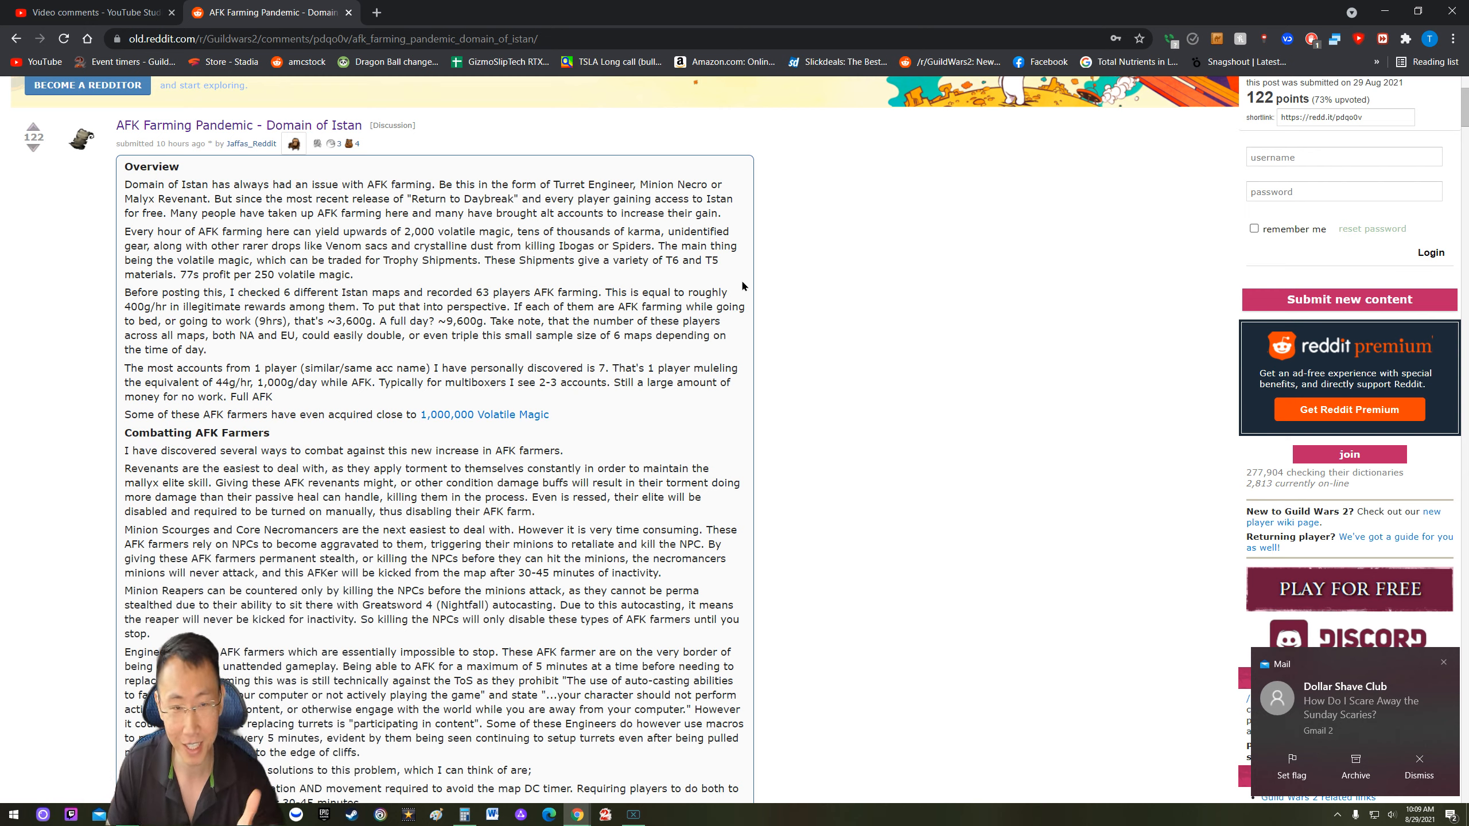
{"action": "left_click", "coordinate": [1419, 768]}
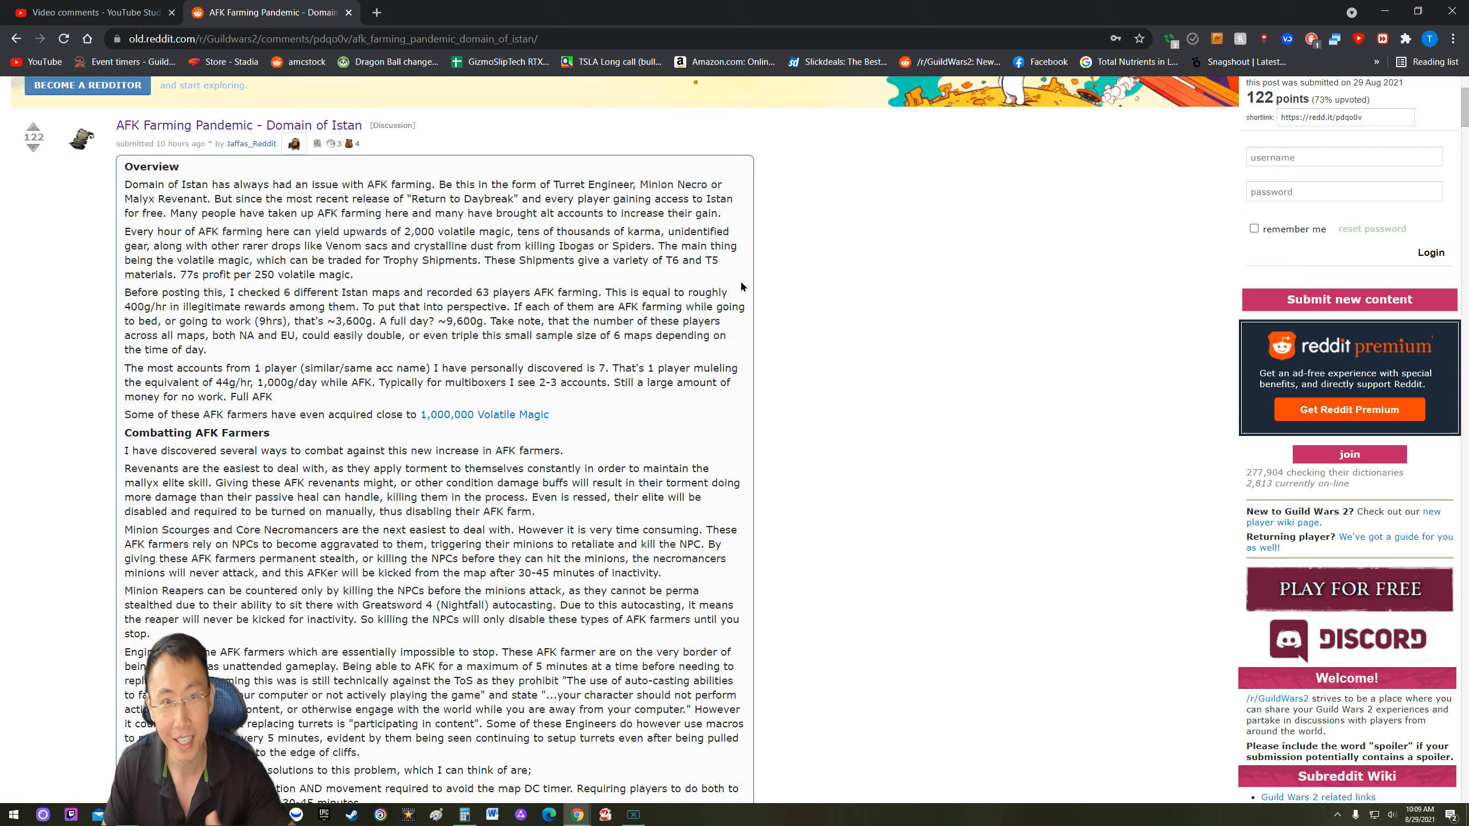
{"action": "scroll", "scroll_direction": "down", "scroll_amount": 3}
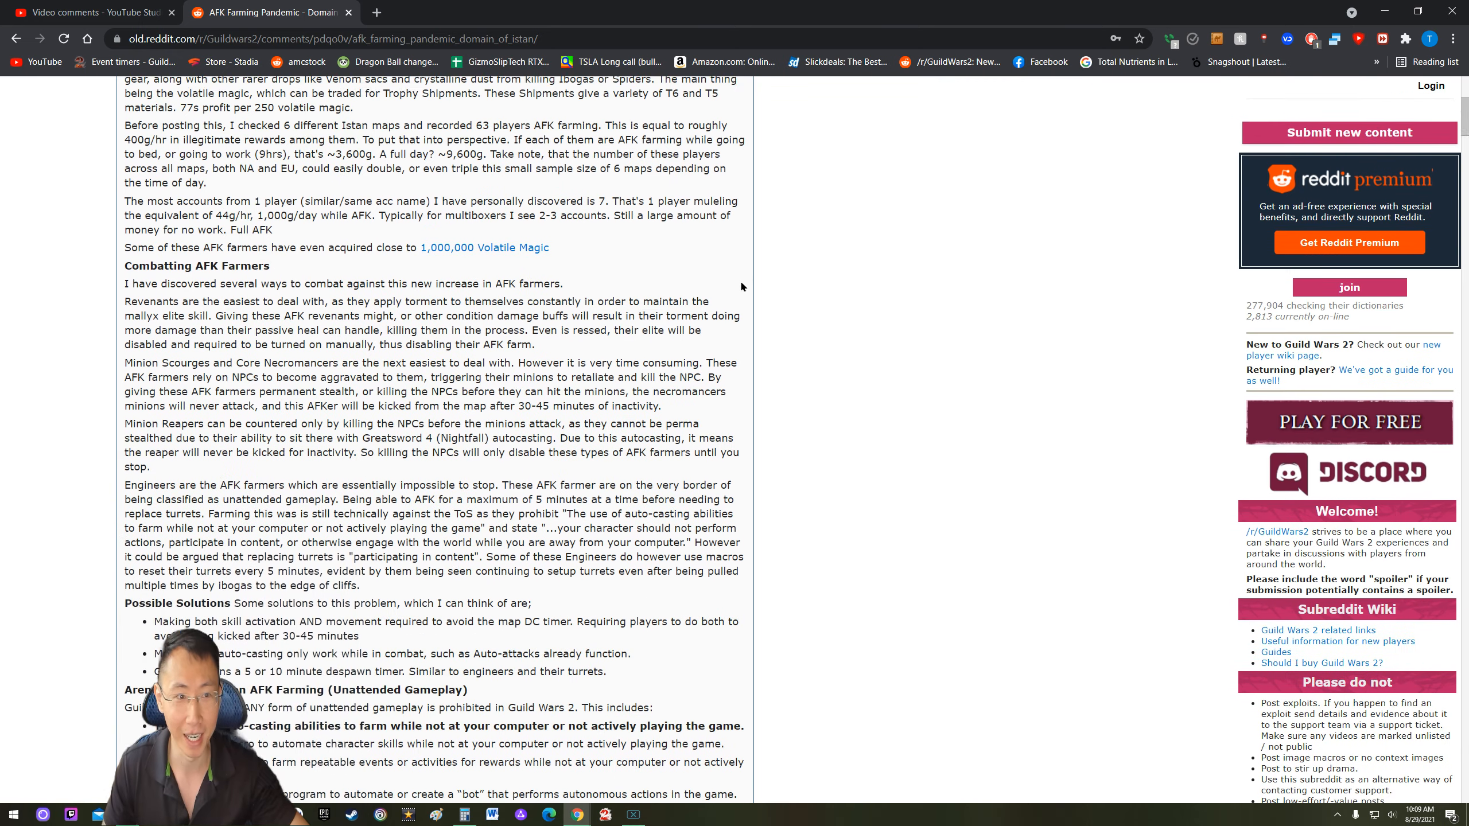
{"action": "scroll", "scroll_direction": "down", "scroll_amount": 3}
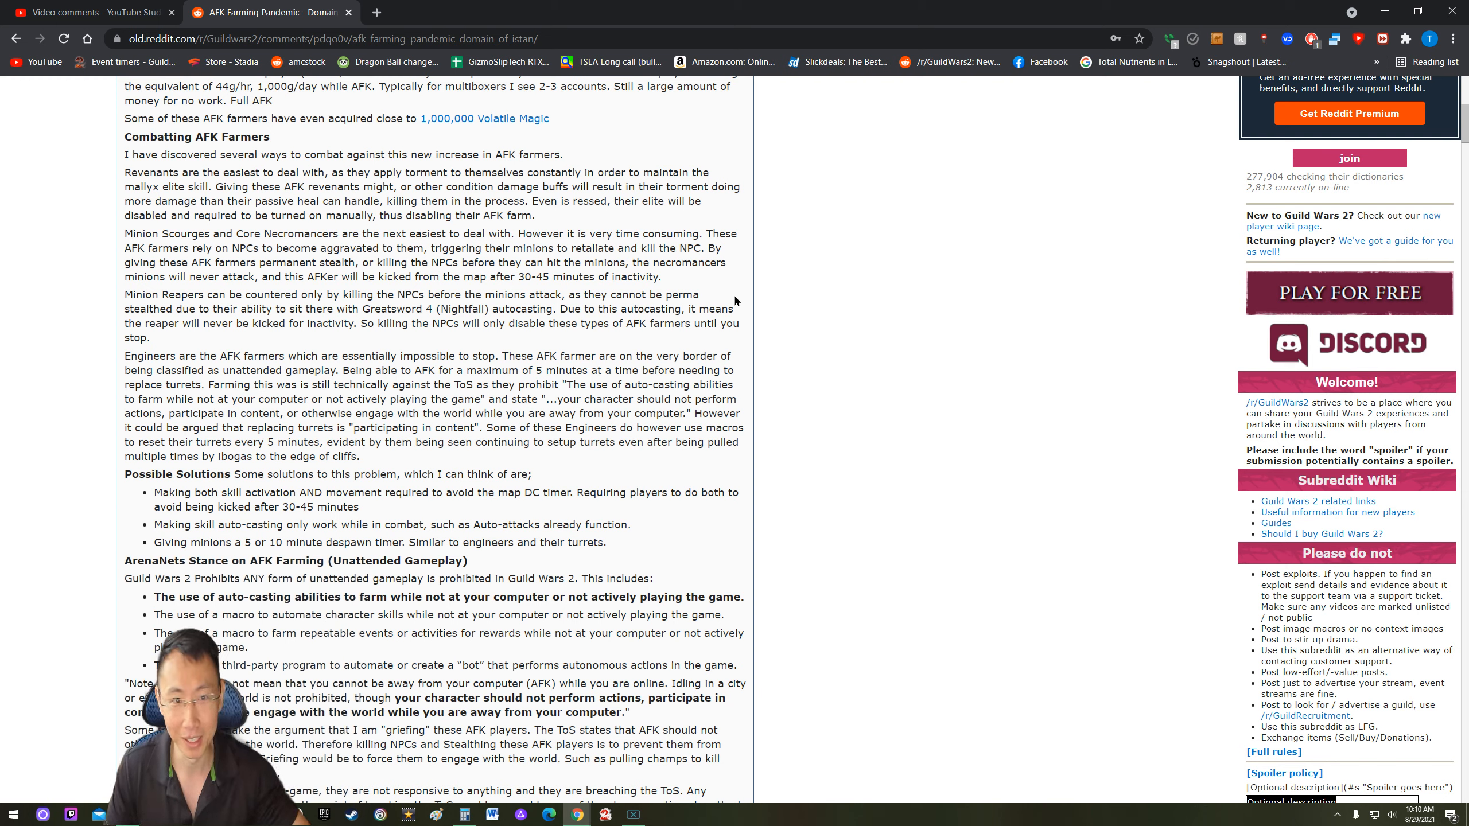
{"action": "mouse_move", "coordinate": [710, 335]}
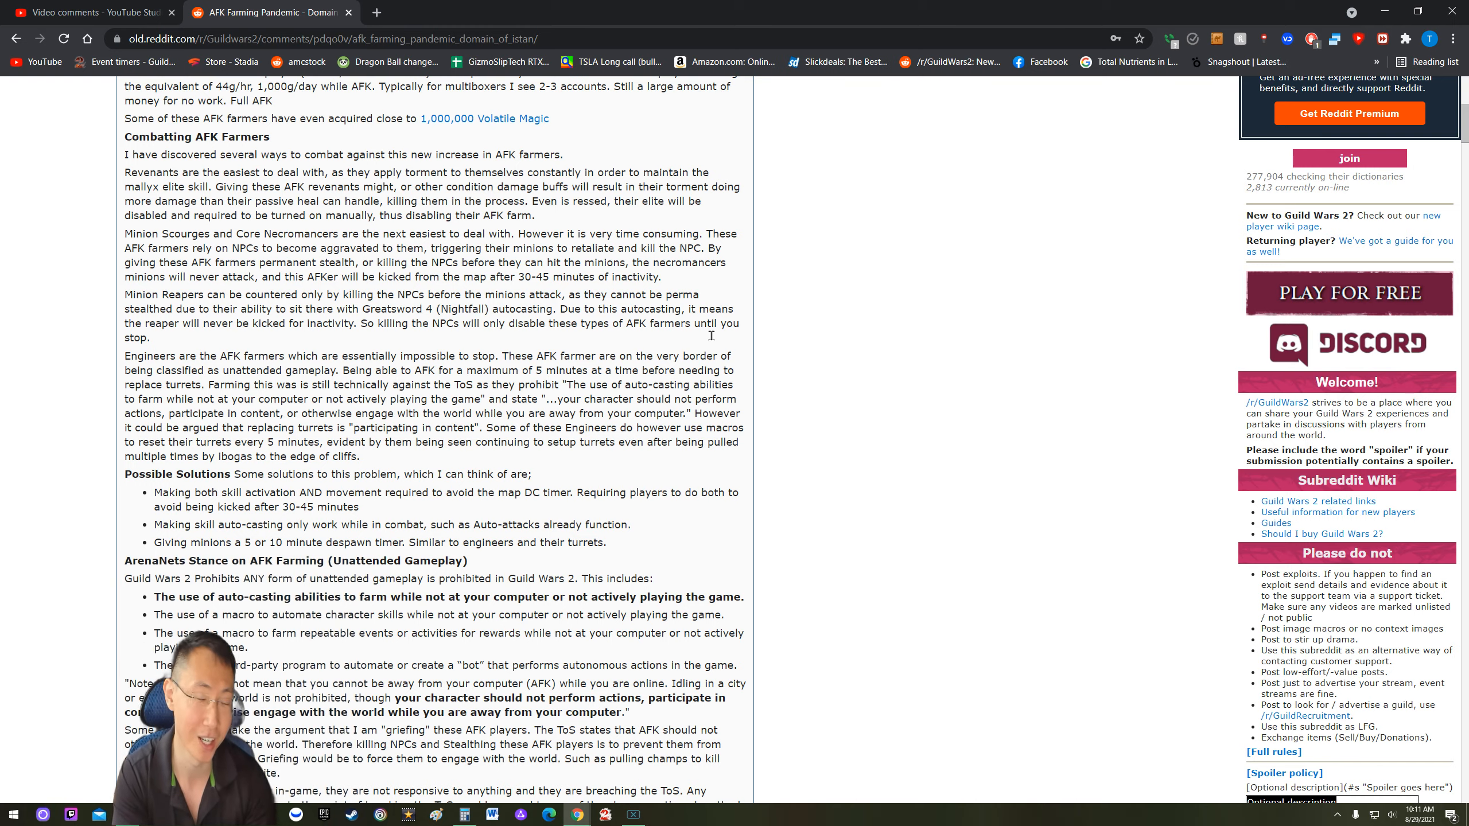
{"action": "mouse_move", "coordinate": [716, 283]}
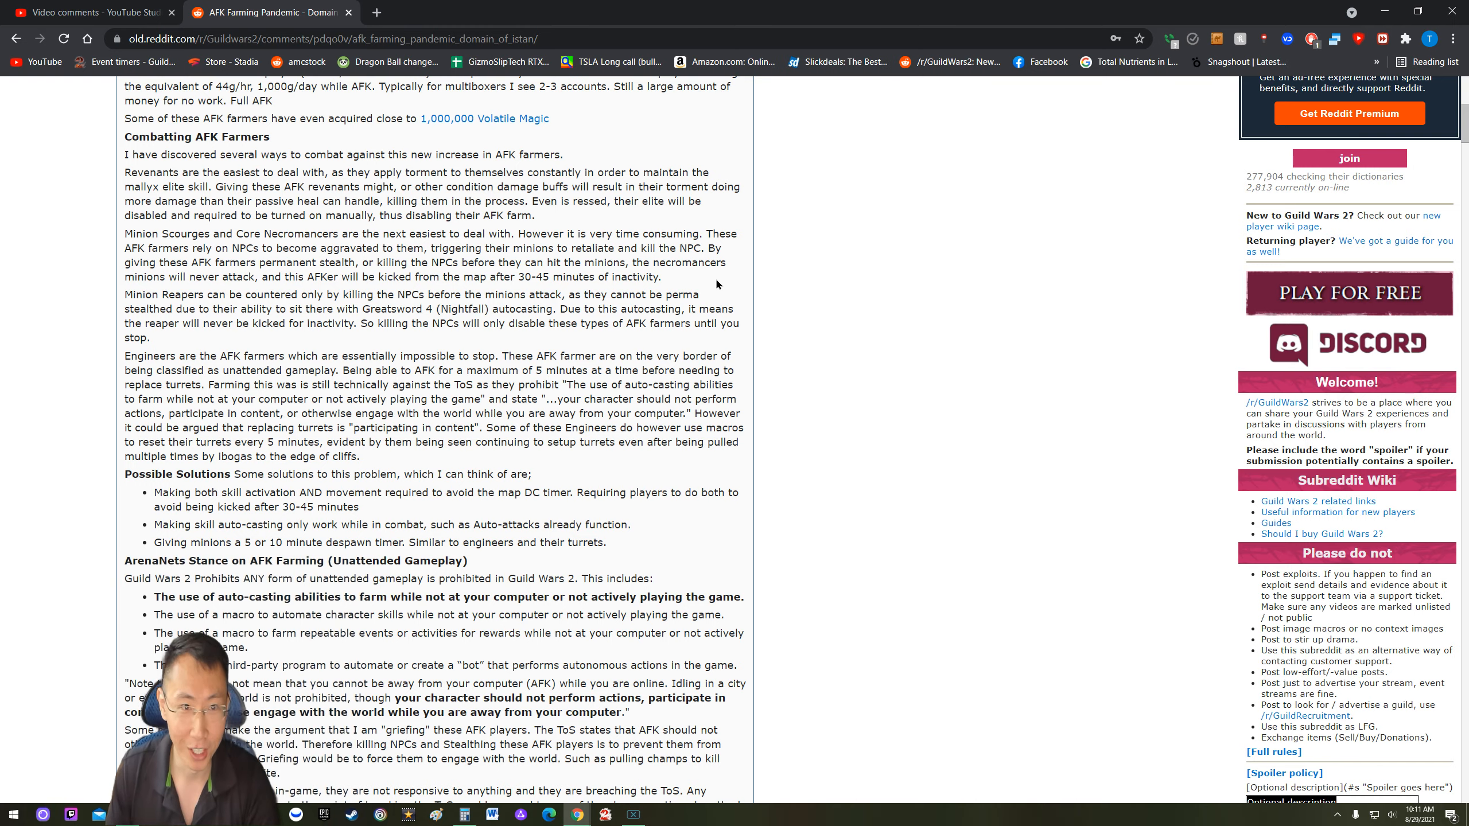
{"action": "scroll", "scroll_direction": "up", "scroll_amount": 3}
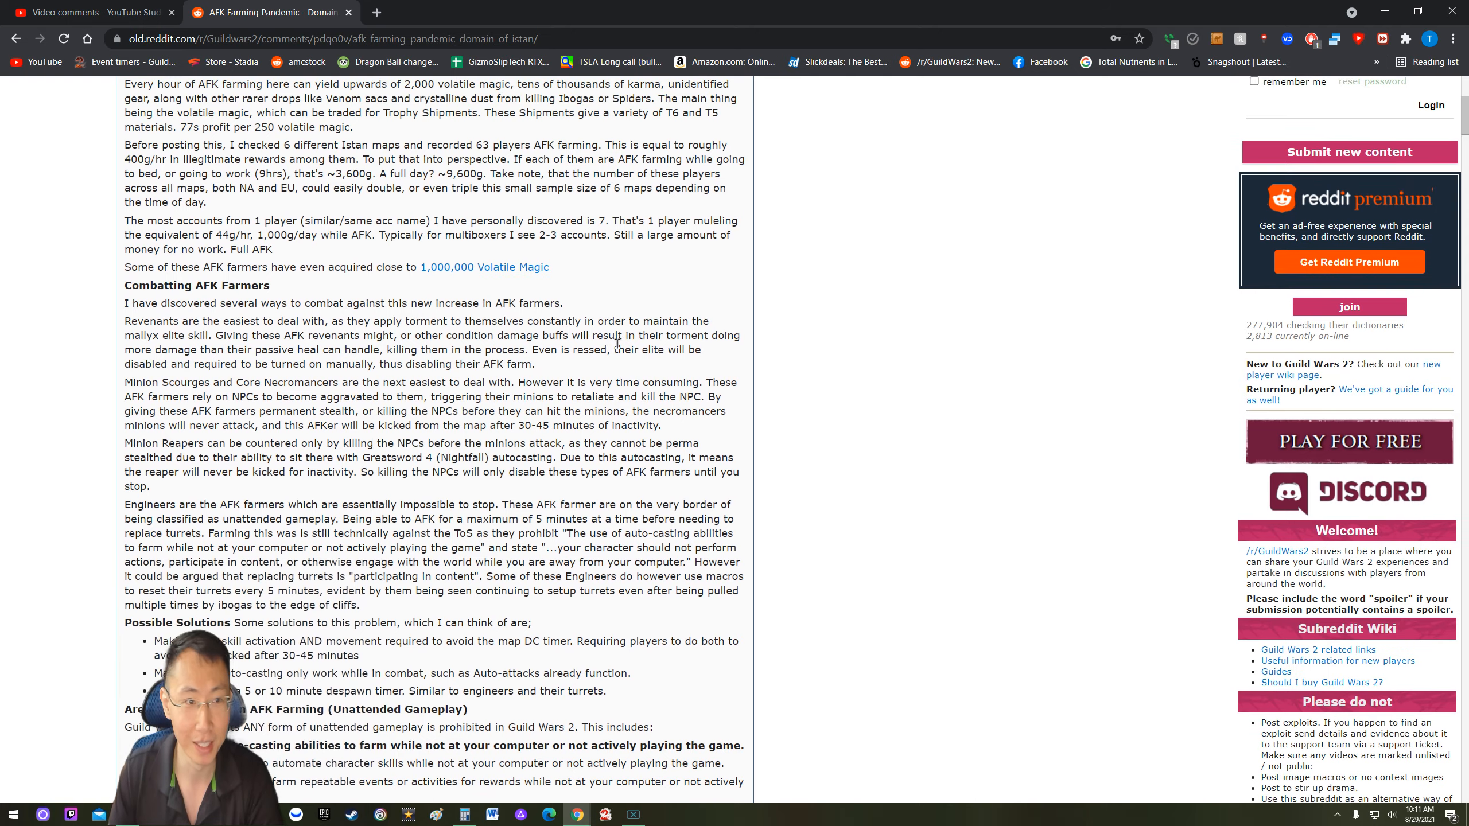
{"action": "scroll", "scroll_direction": "down", "scroll_amount": 3}
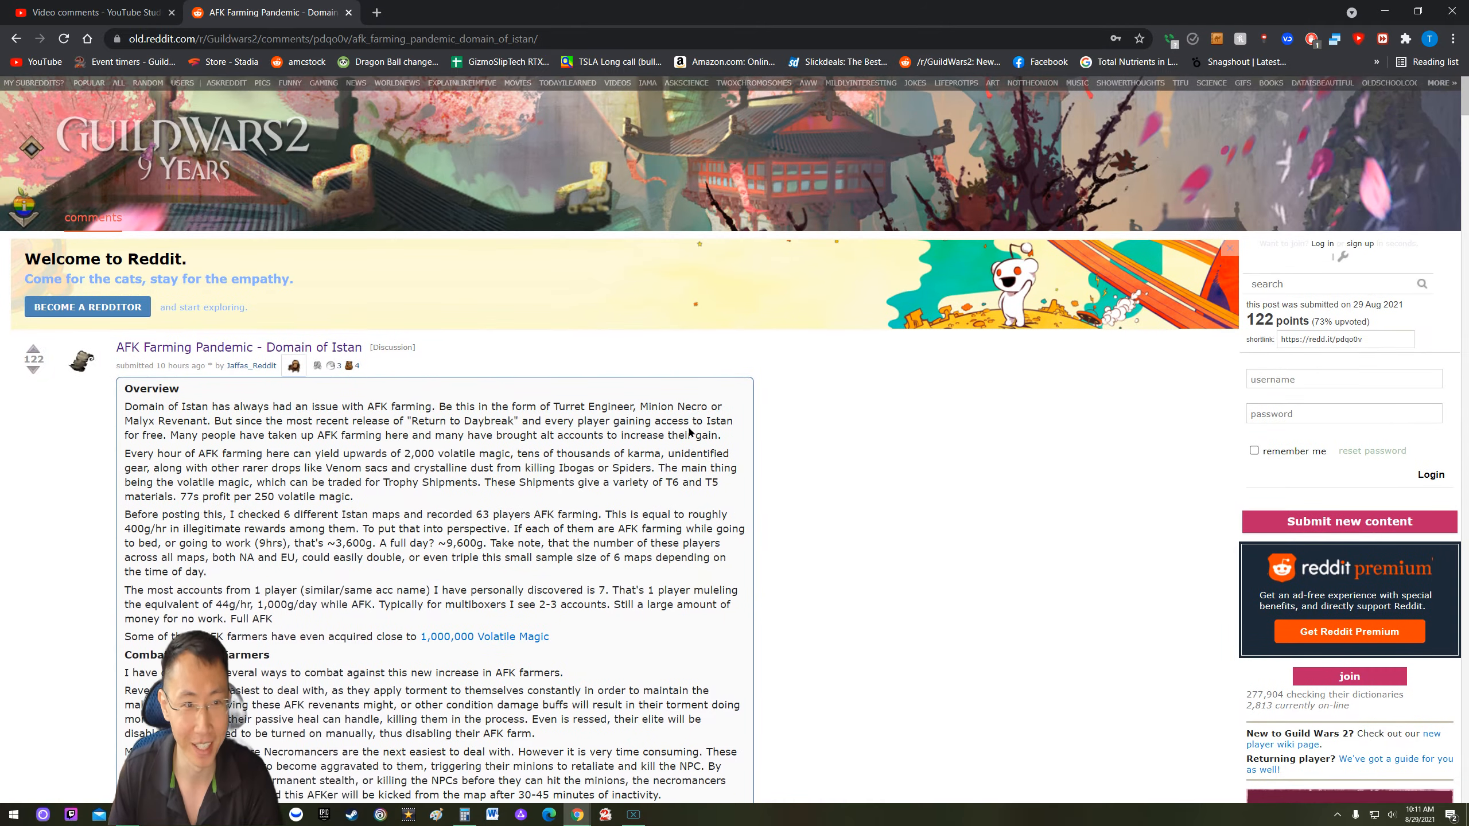
{"action": "scroll", "scroll_direction": "down", "scroll_amount": 3}
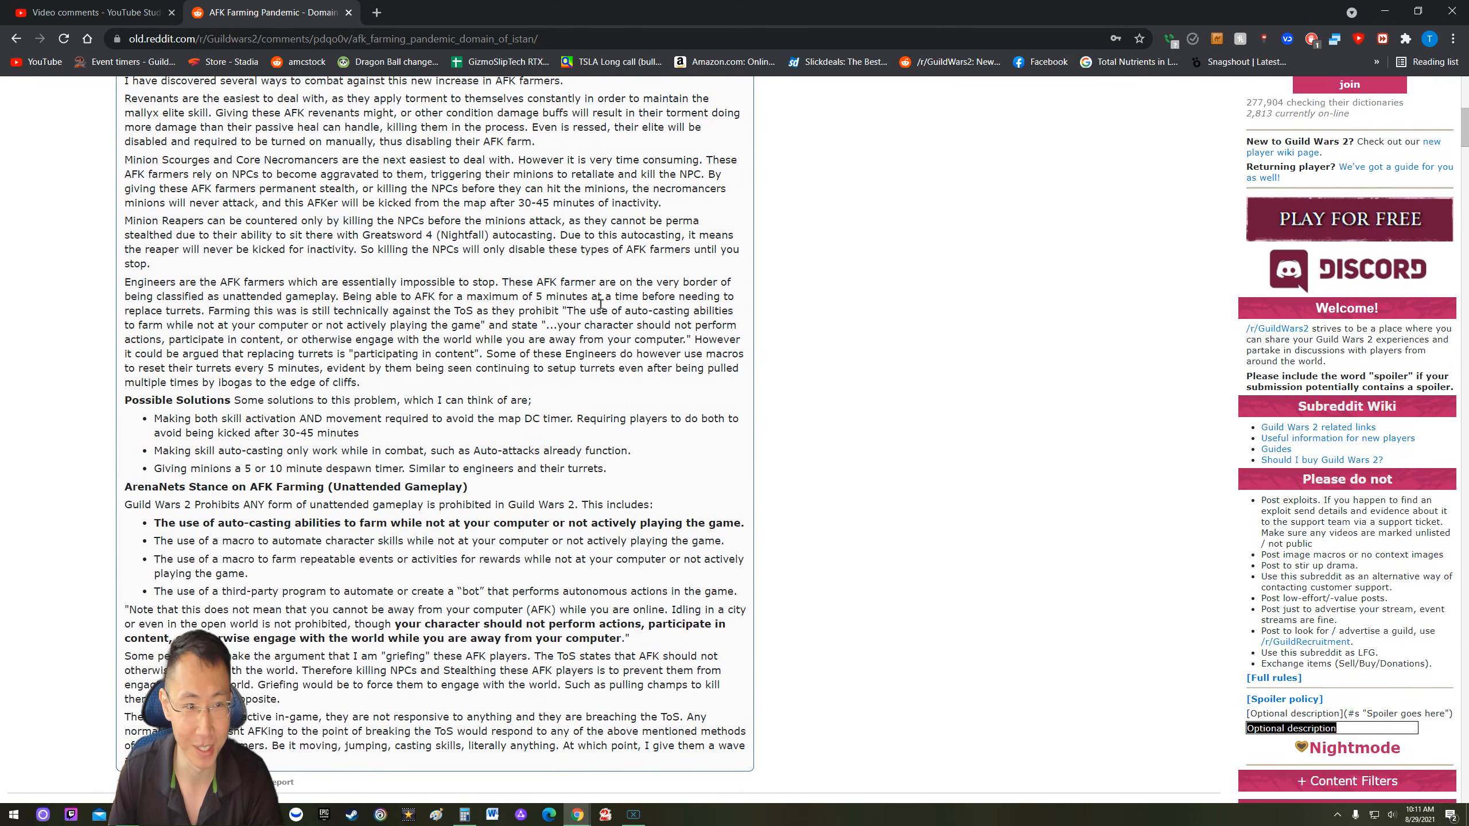
{"action": "mouse_move", "coordinate": [549, 403]}
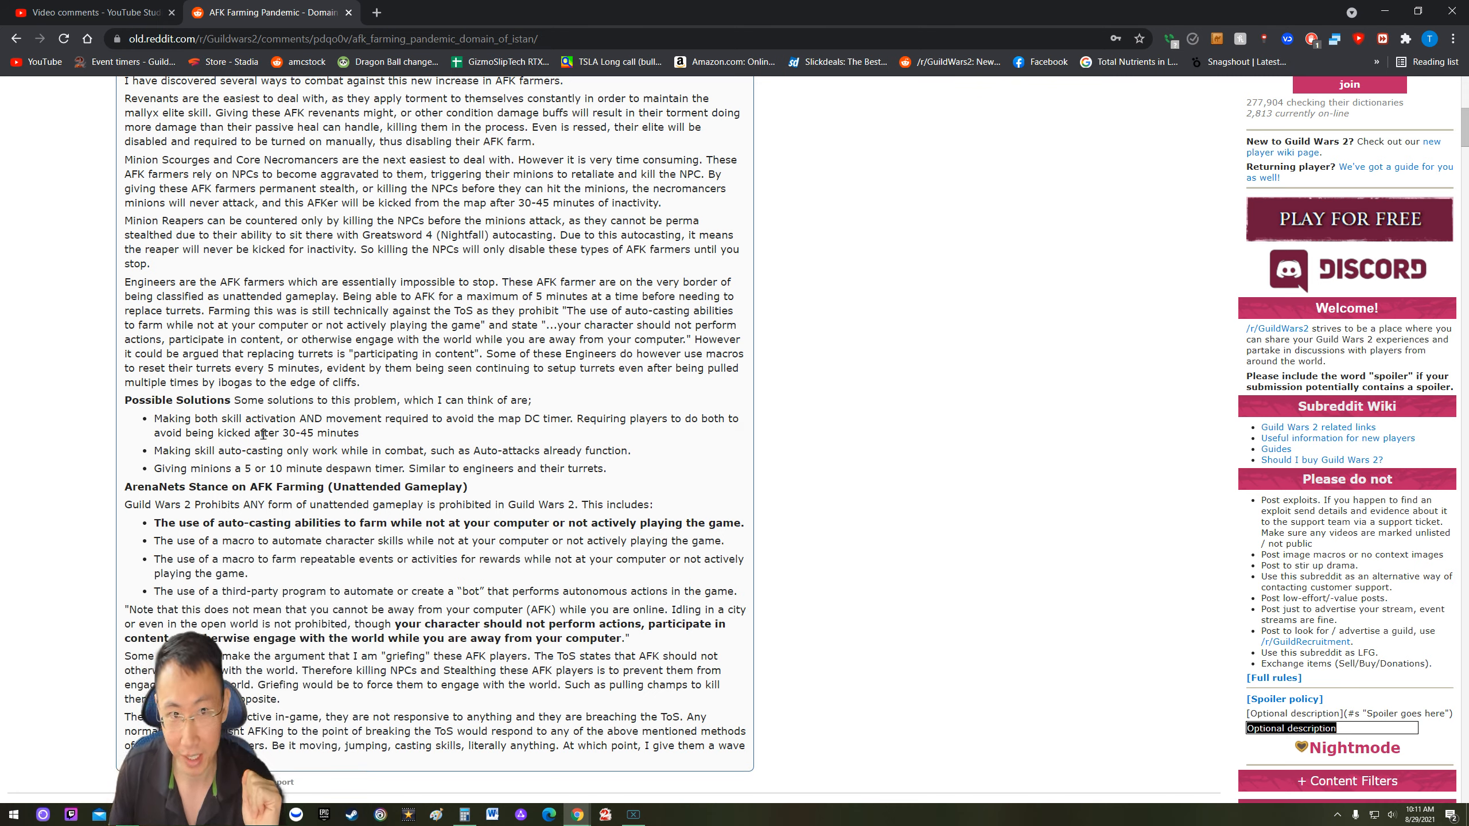
{"action": "mouse_move", "coordinate": [401, 436]}
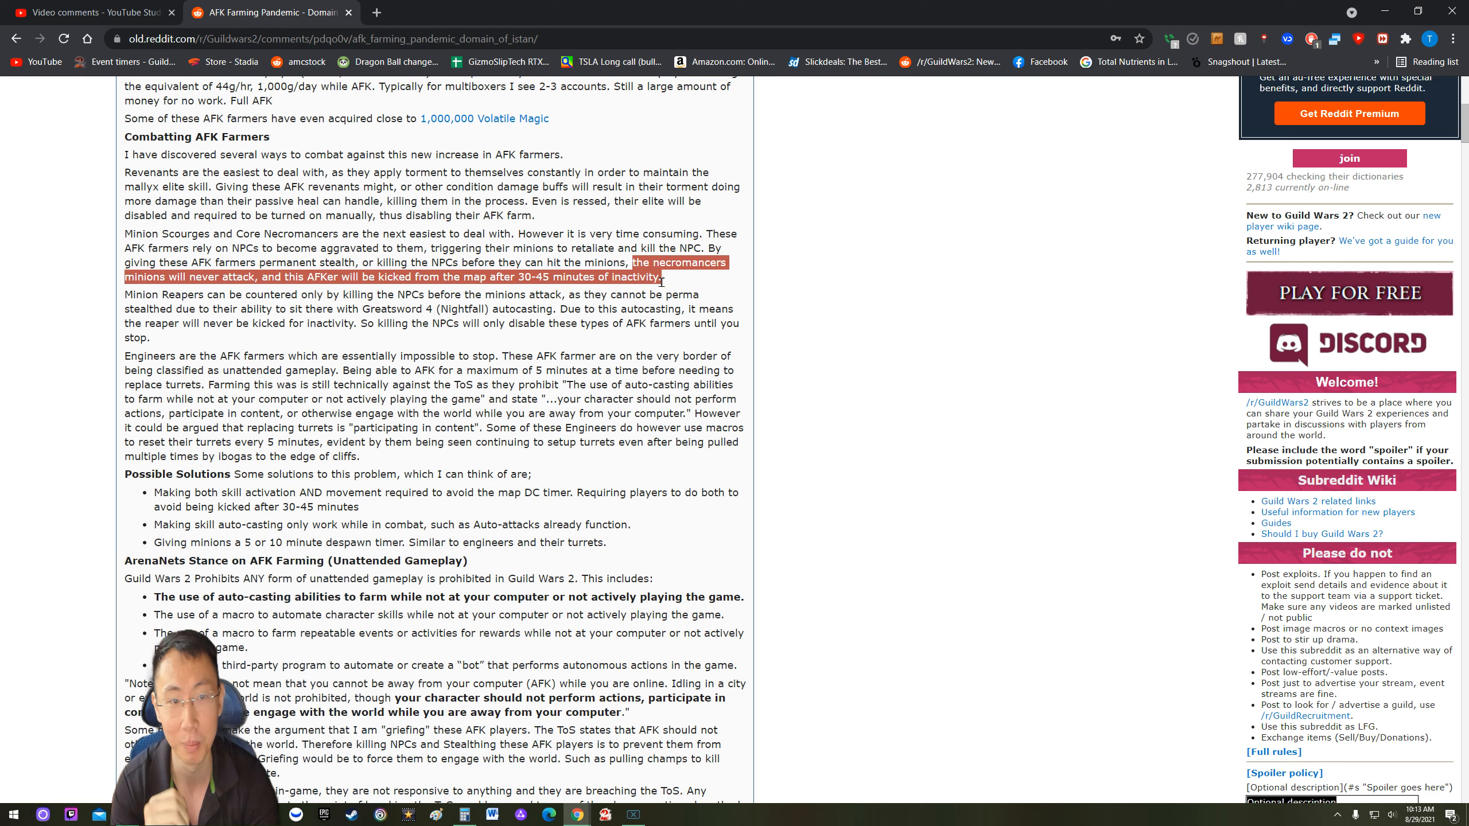
Step: Clear the highlight on the necromancer-minions passage
{"action": "left_click", "coordinate": [365, 460]}
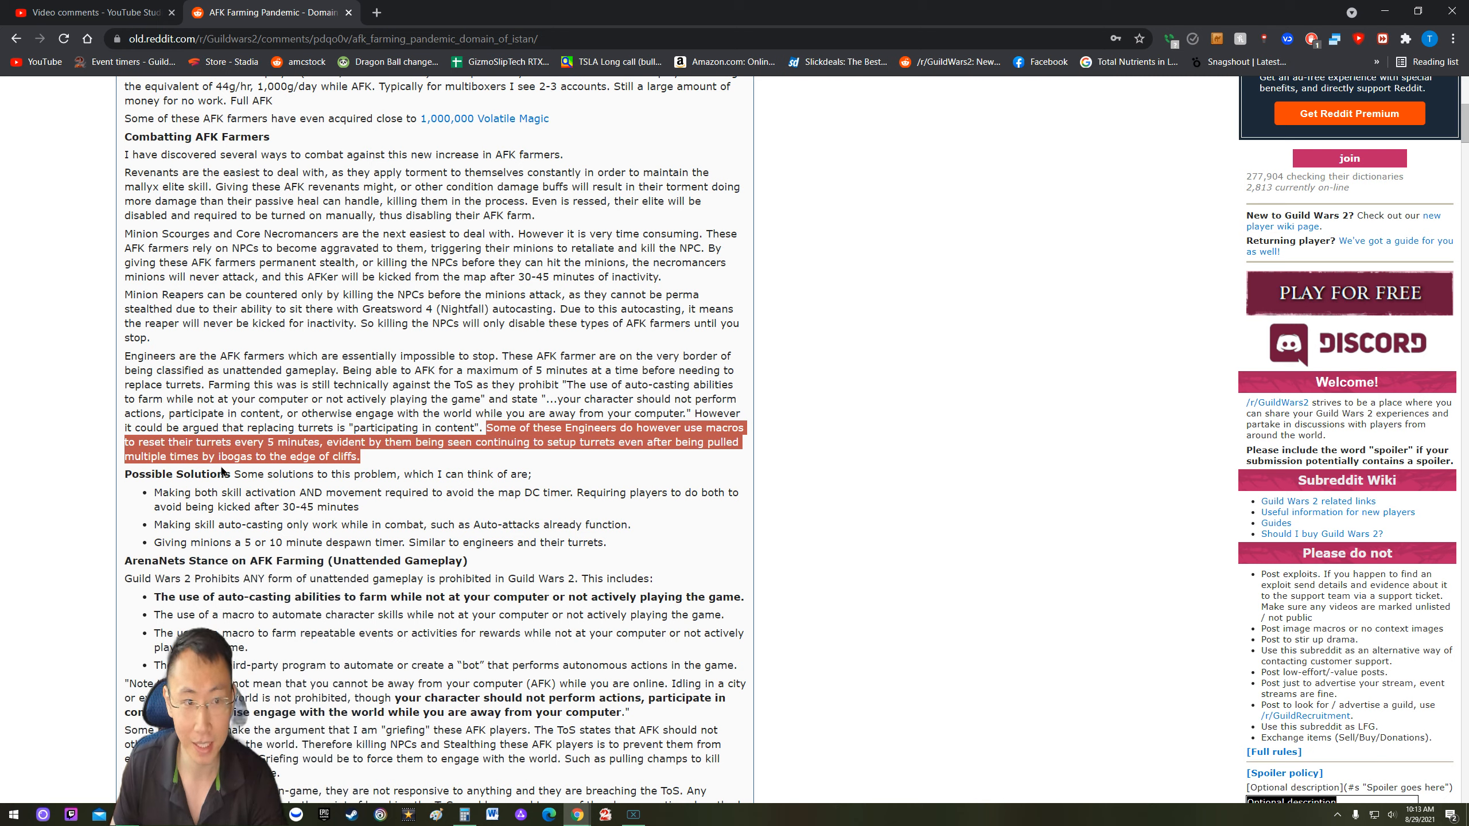
{"action": "mouse_move", "coordinate": [286, 451]}
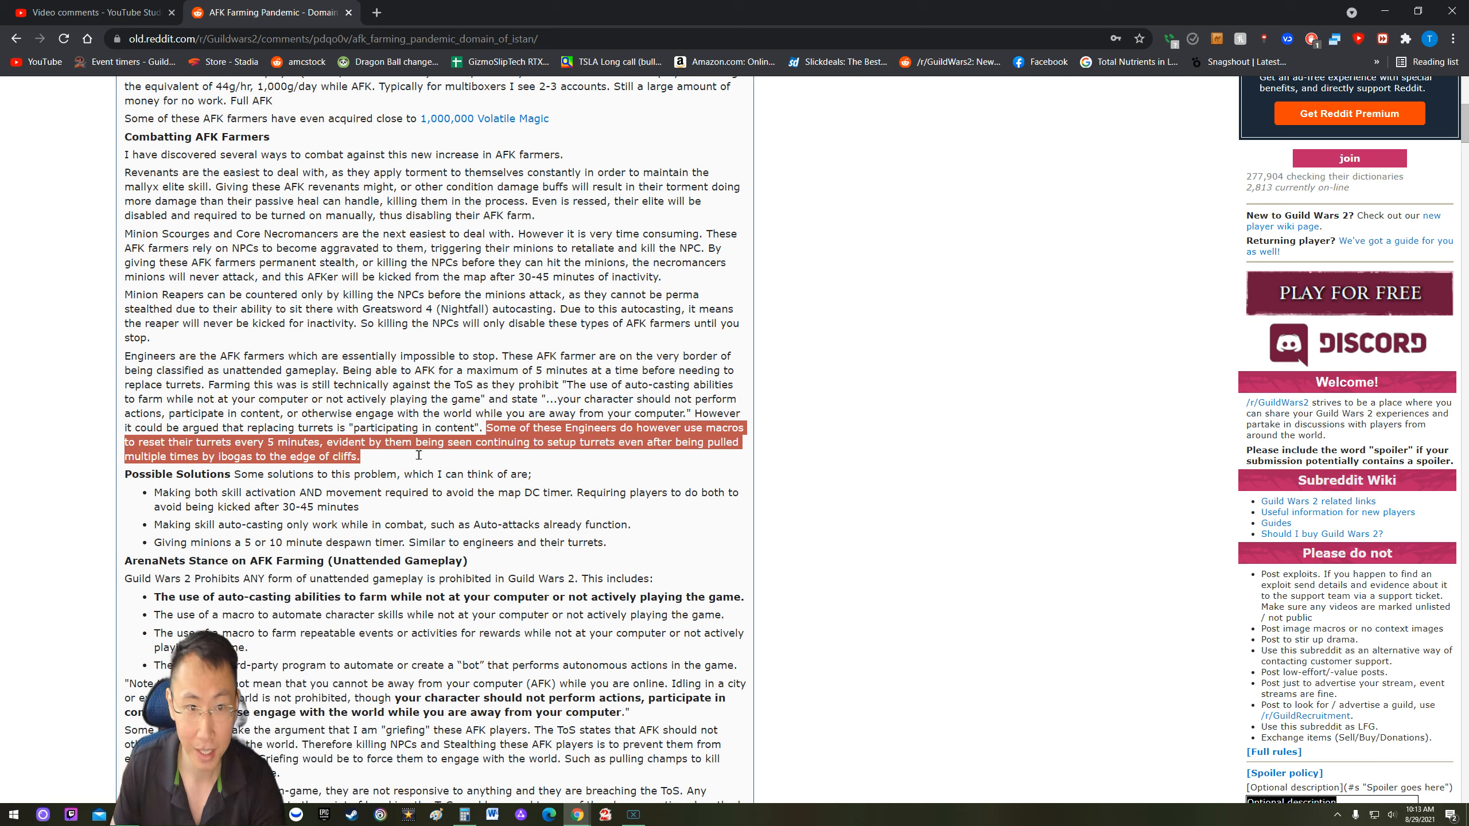
{"action": "mouse_move", "coordinate": [503, 457]}
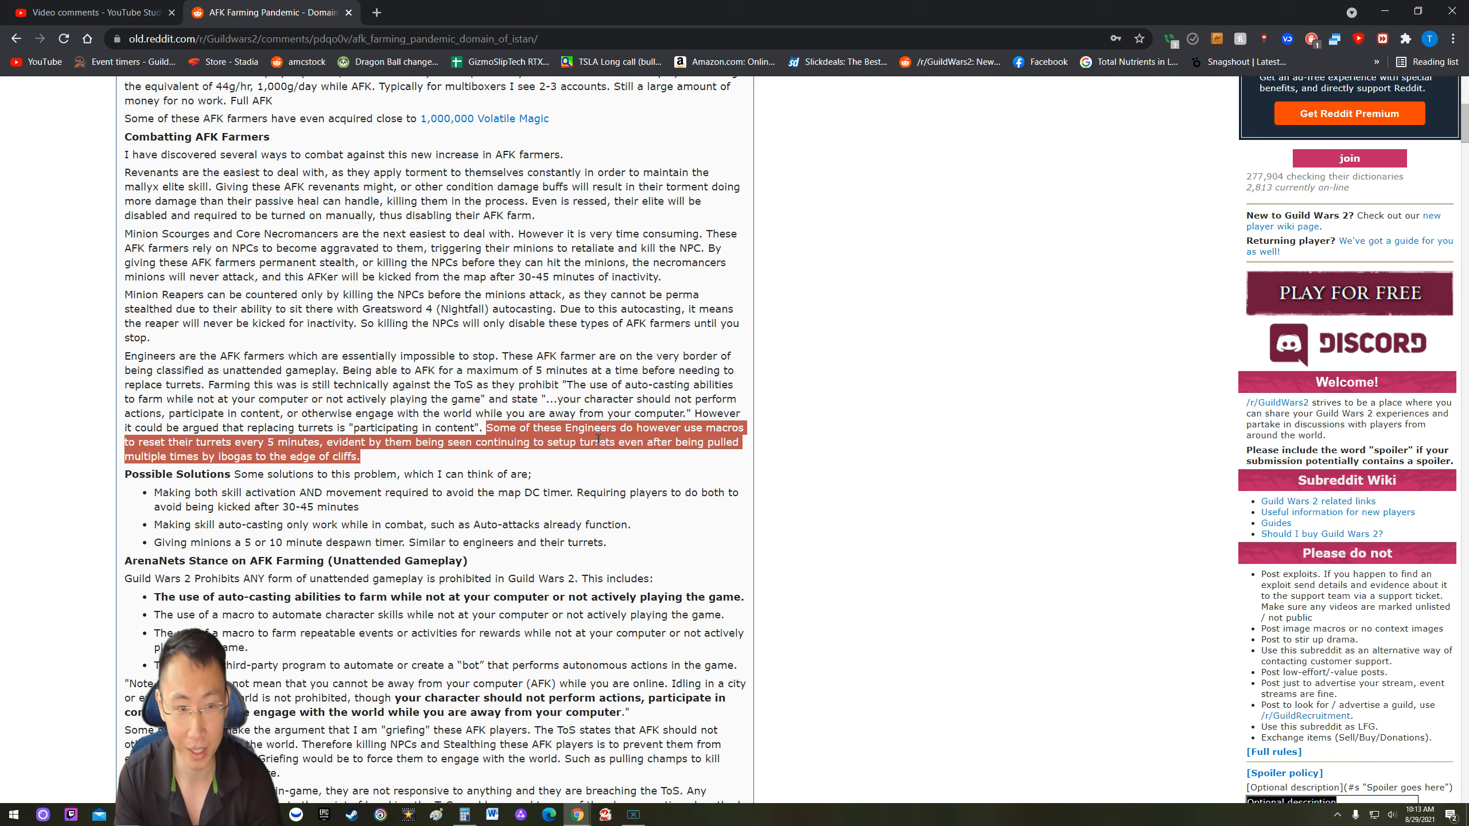
Step: Scroll down from the Engineer macros passage toward ArenaNet's stance section
{"action": "scroll", "scroll_direction": "down", "scroll_amount": 3}
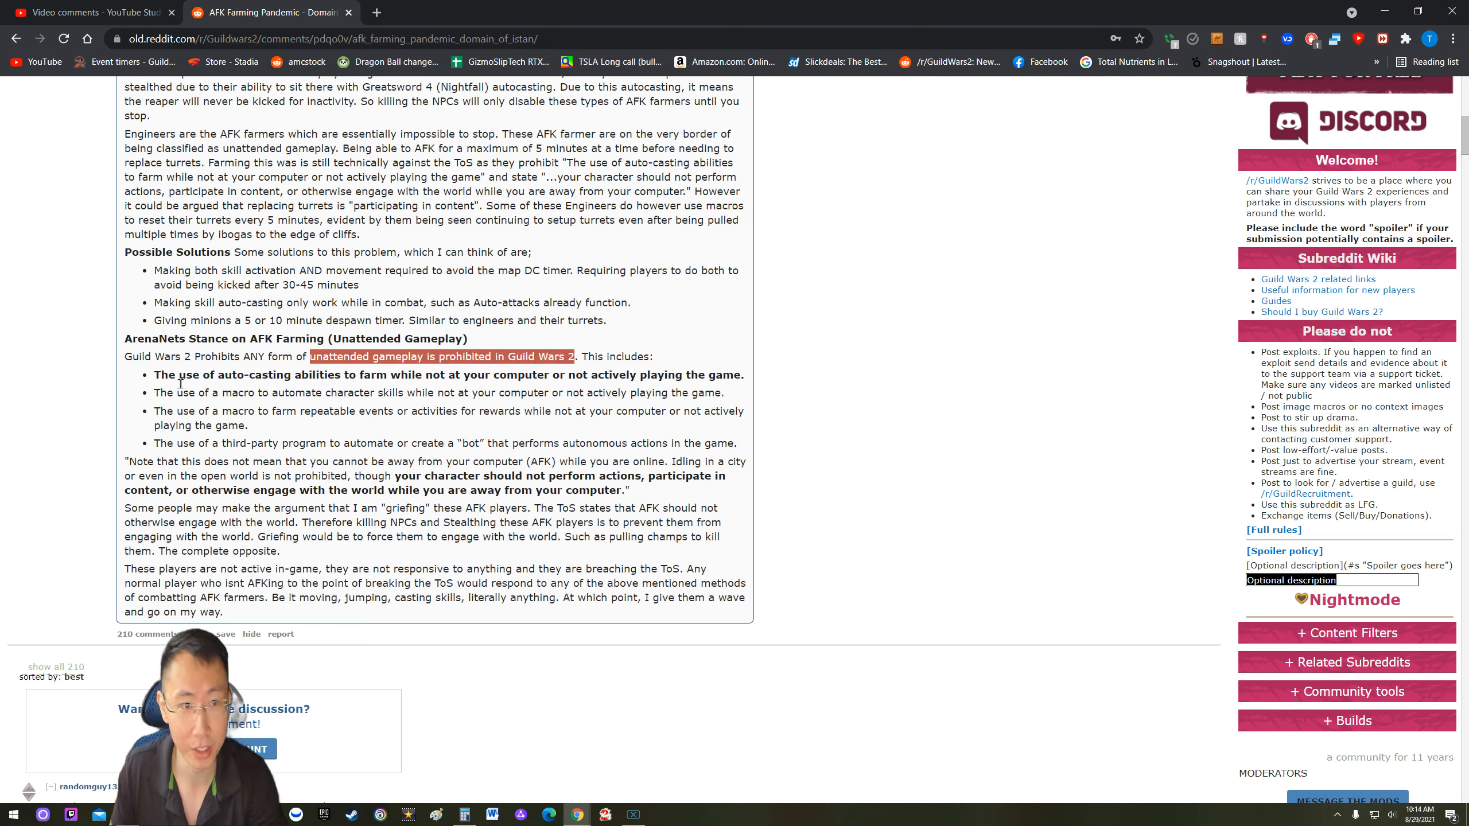
Step: Clear the highlight on the 'unattended gameplay is prohibited' phrase
{"action": "left_click", "coordinate": [446, 385]}
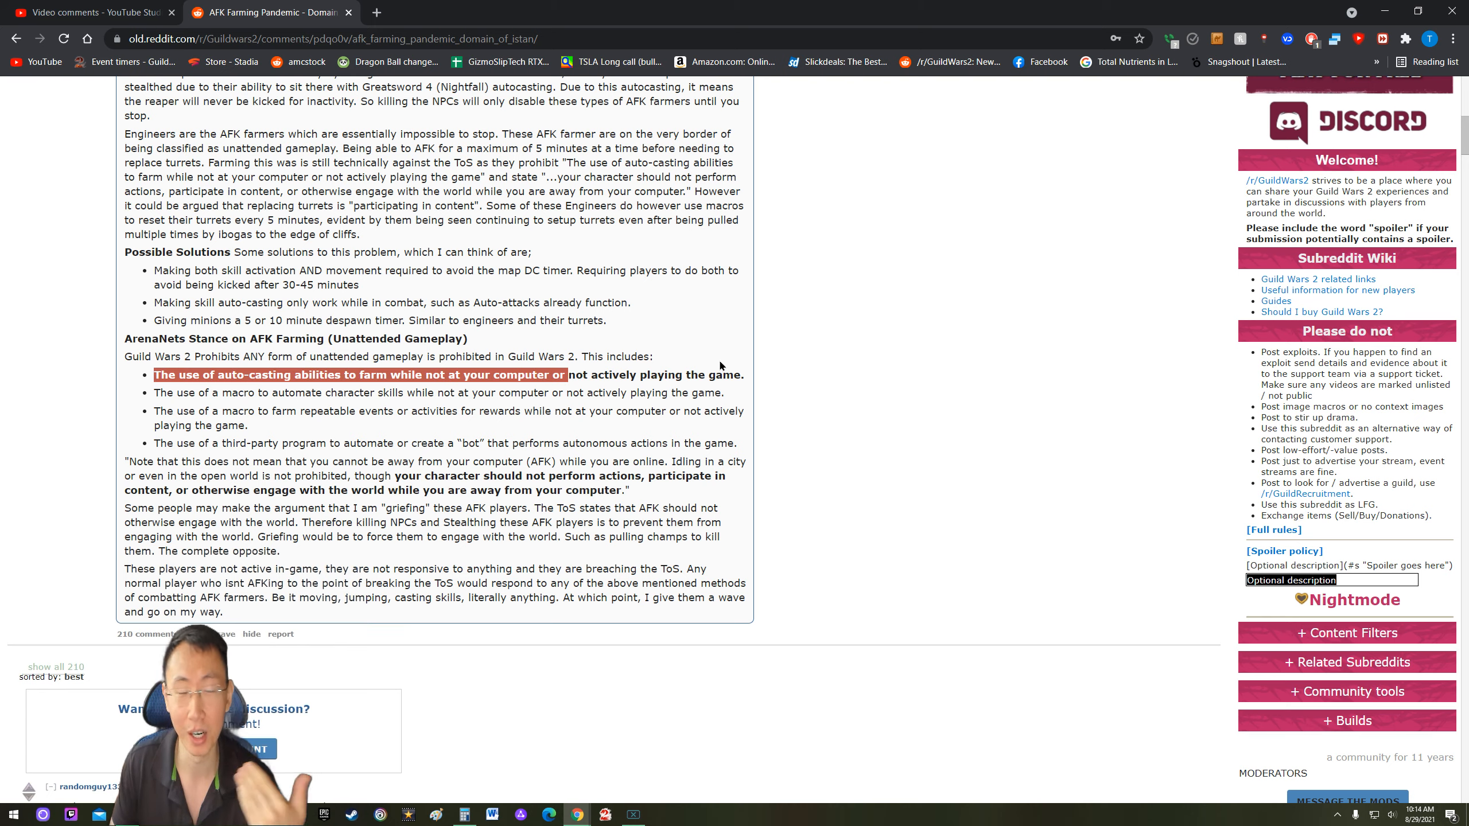
{"action": "mouse_move", "coordinate": [727, 365]}
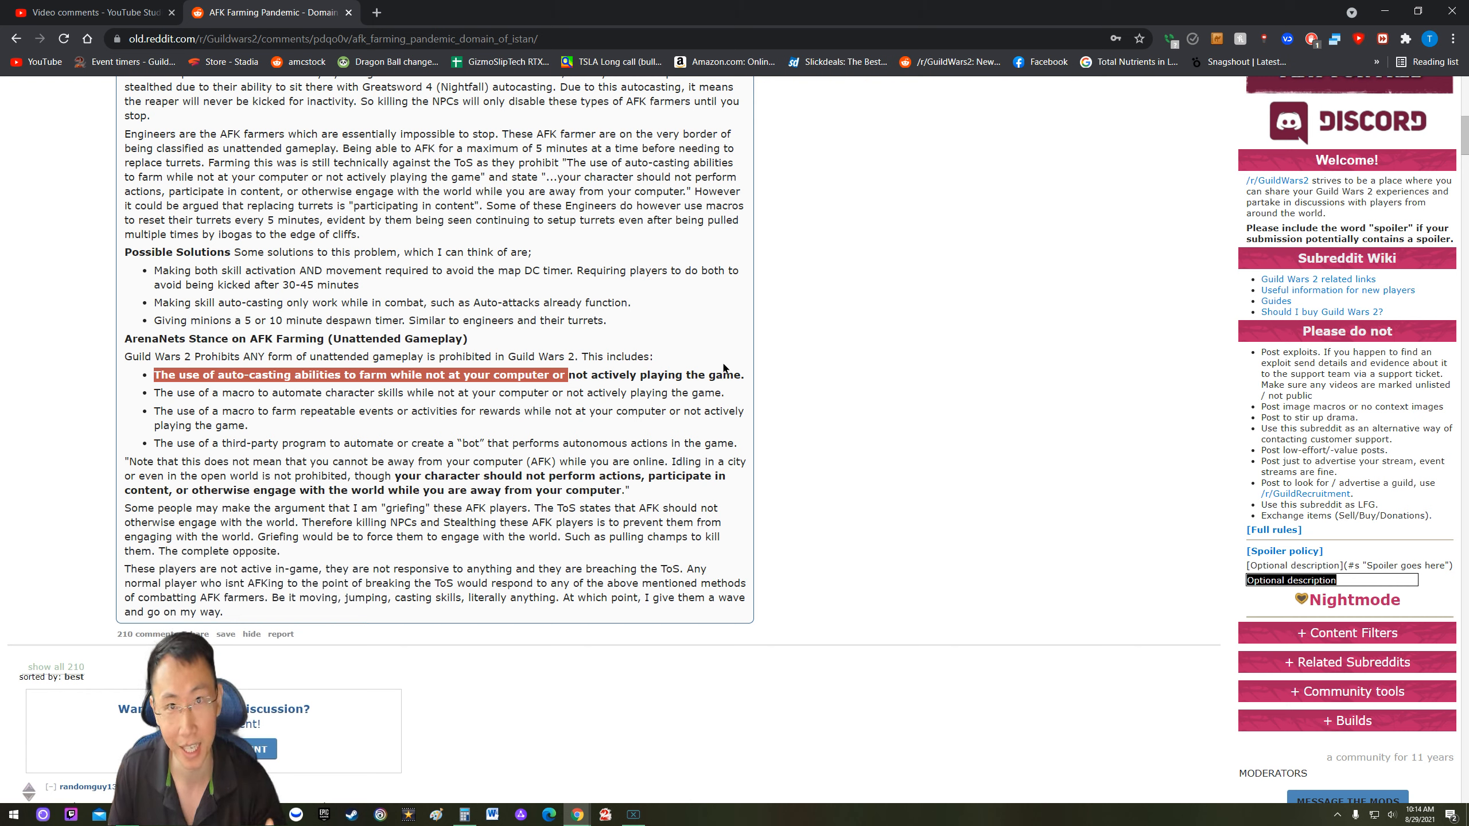
{"action": "mouse_move", "coordinate": [702, 382]}
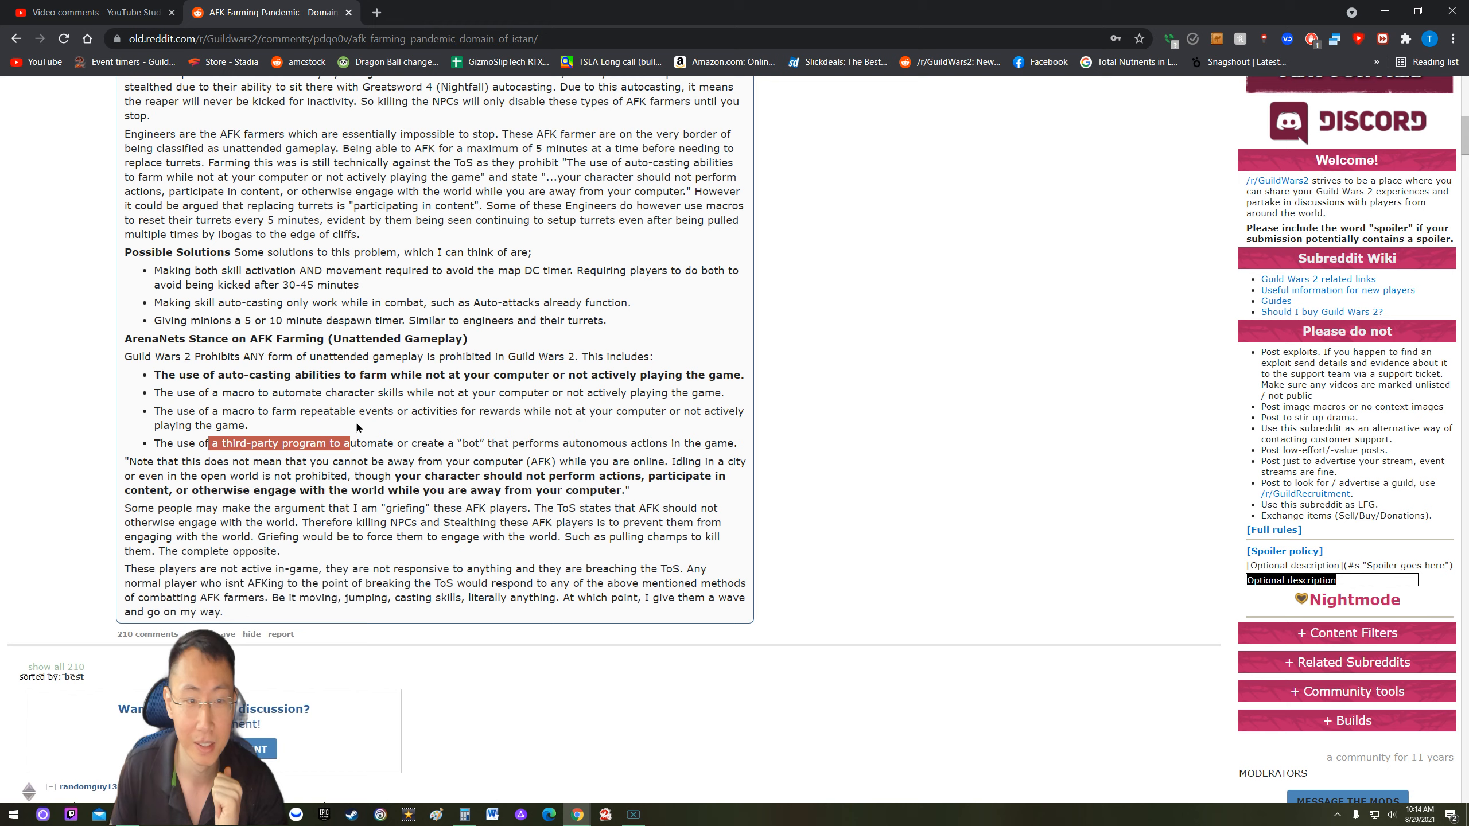
Step: Scroll to the comments and select text in MarcosPaiva5's 'SW is the bot land' remark
{"action": "scroll", "scroll_direction": "down", "scroll_amount": 3}
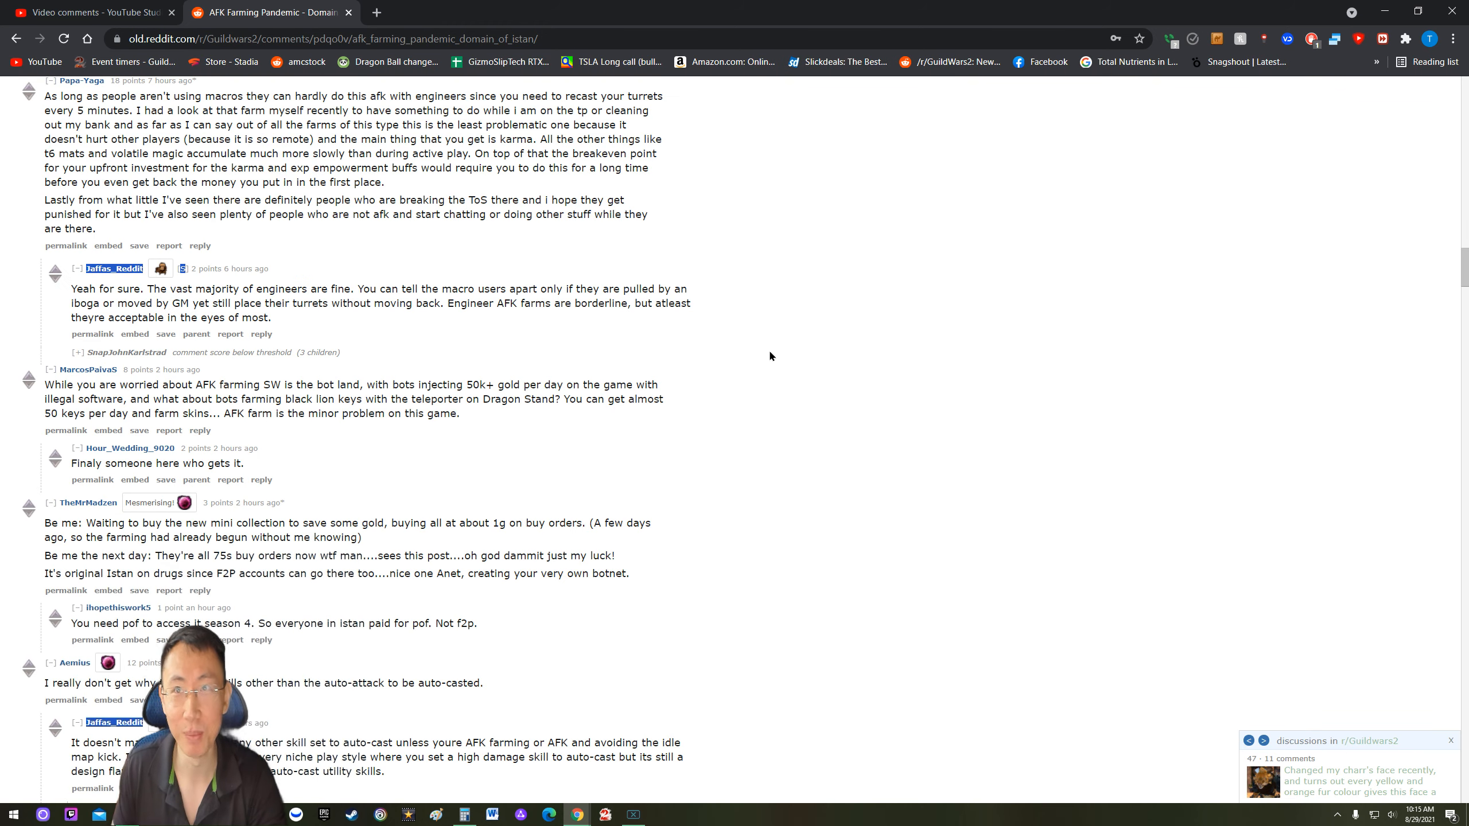
{"action": "mouse_move", "coordinate": [721, 374]}
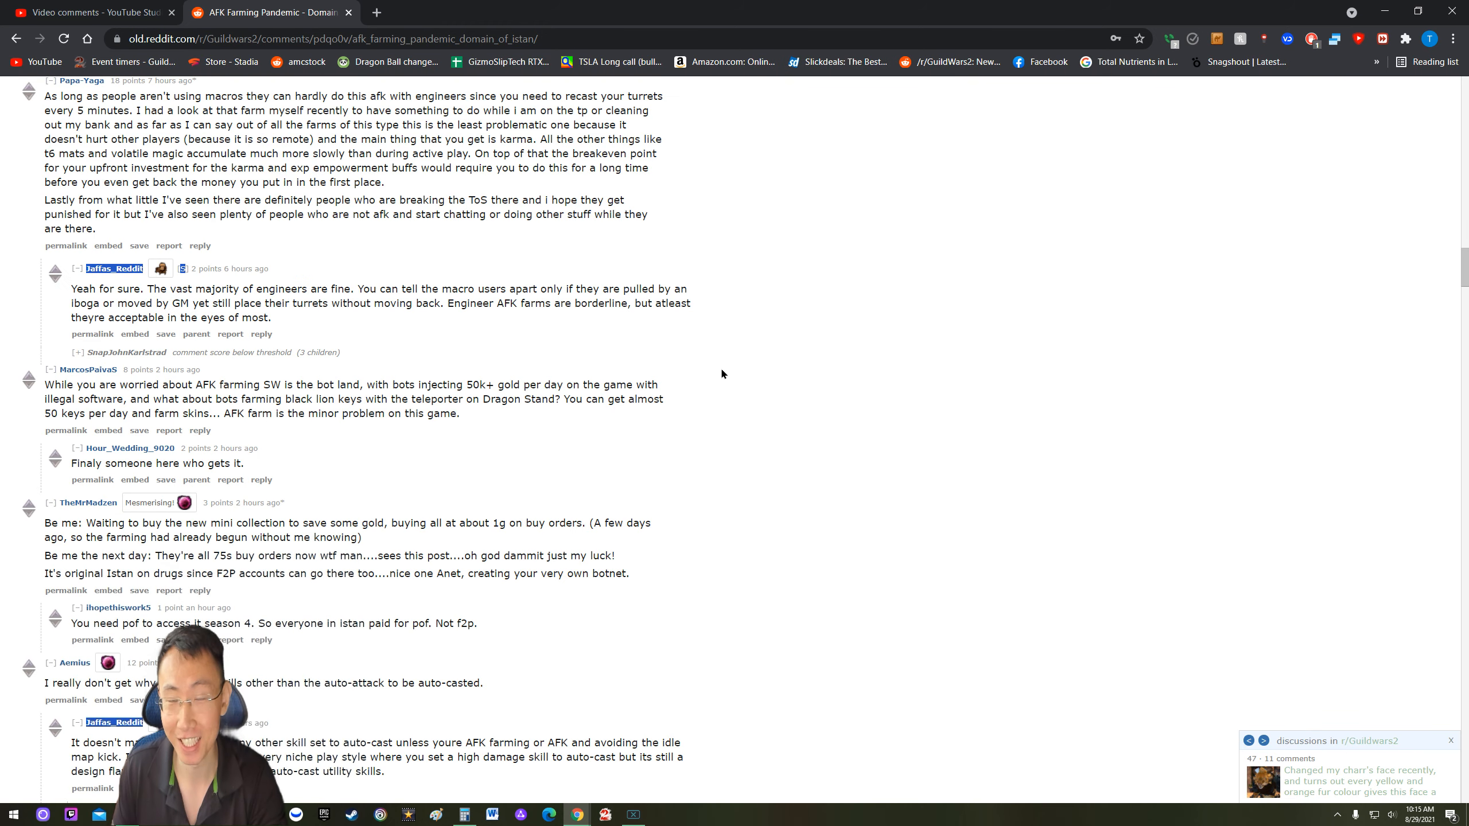
{"action": "mouse_move", "coordinate": [711, 373]}
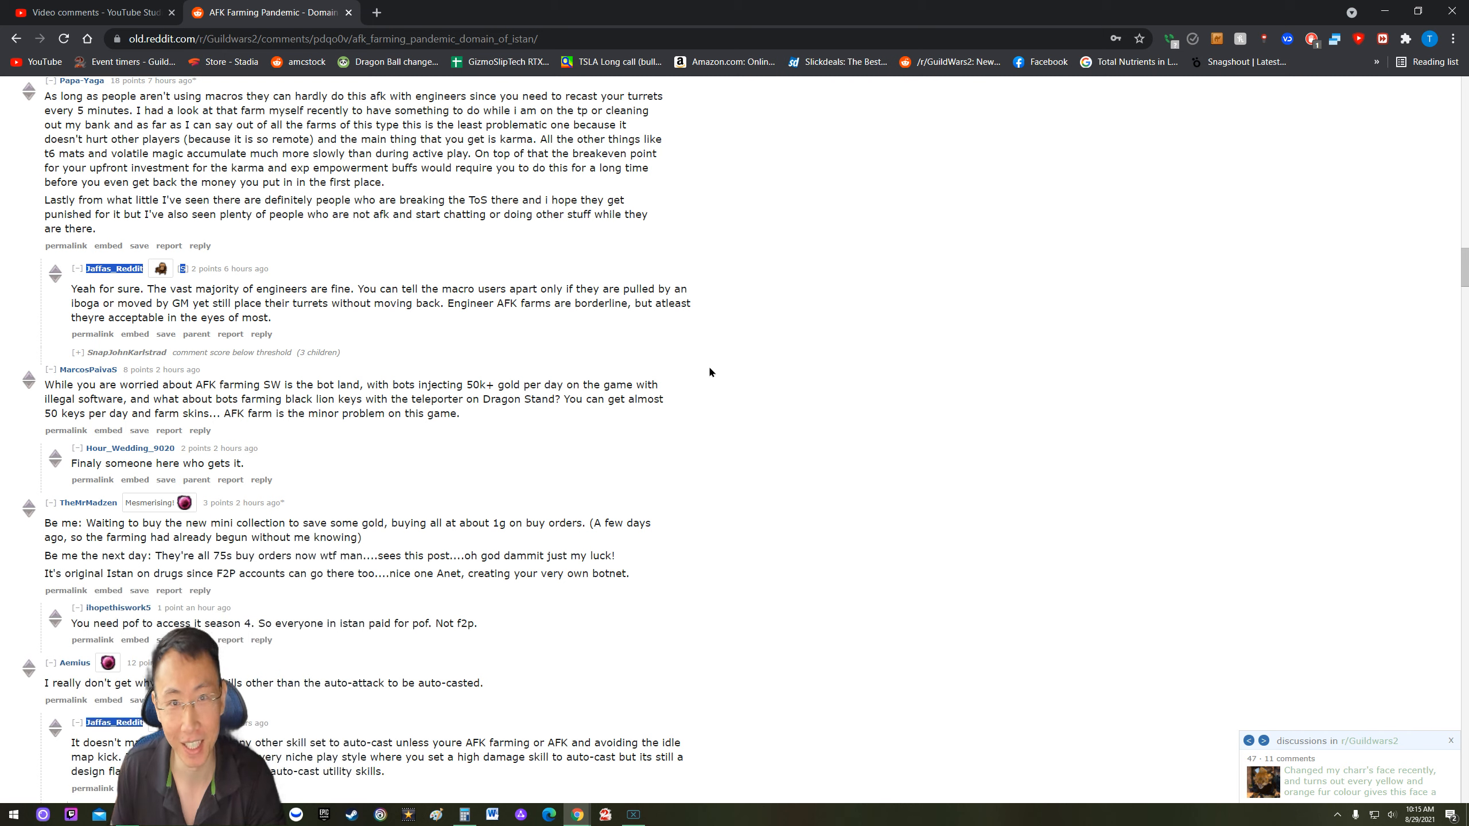
{"action": "mouse_move", "coordinate": [63, 395]}
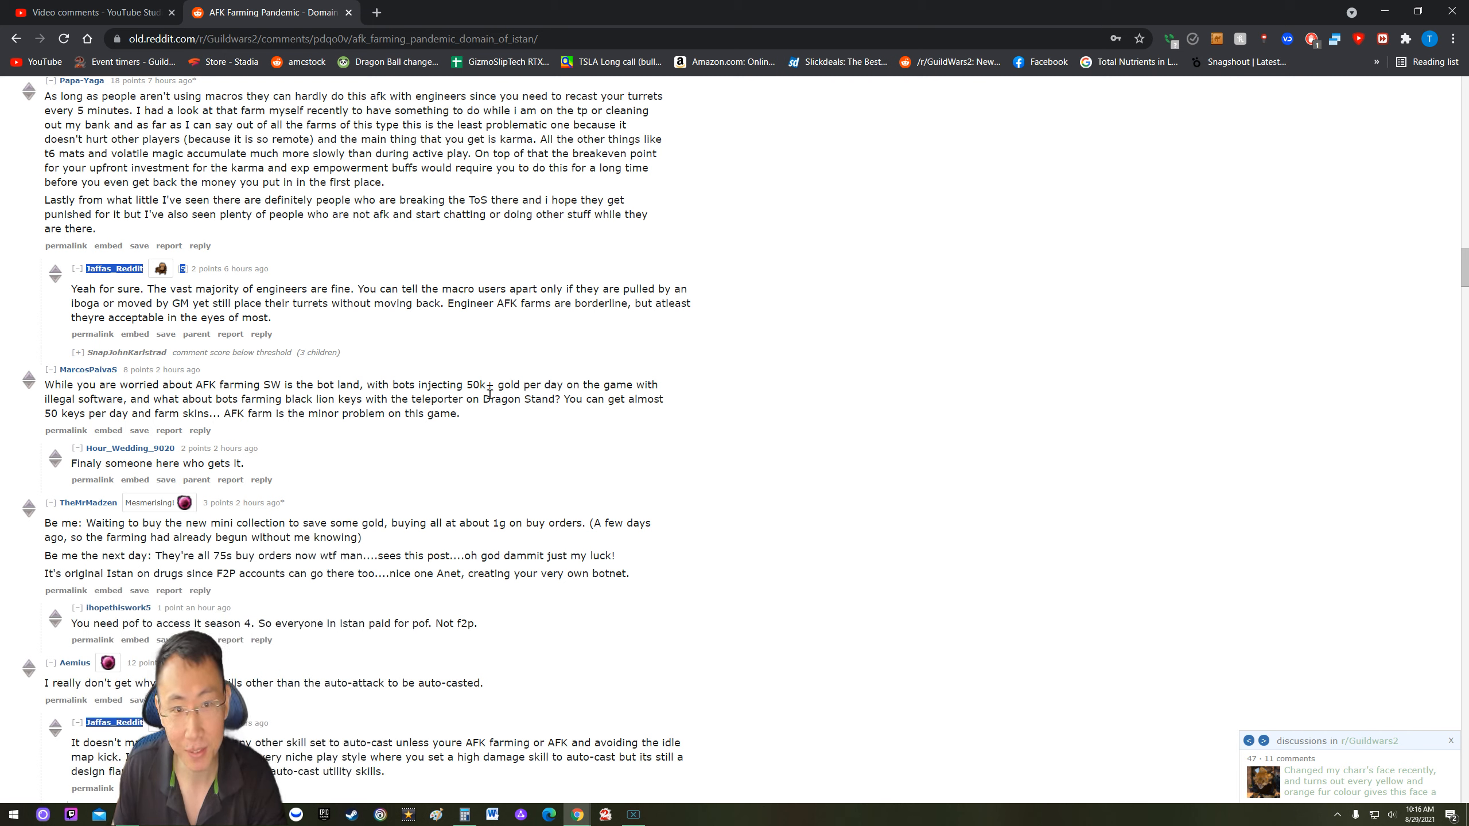
{"action": "mouse_move", "coordinate": [598, 397]}
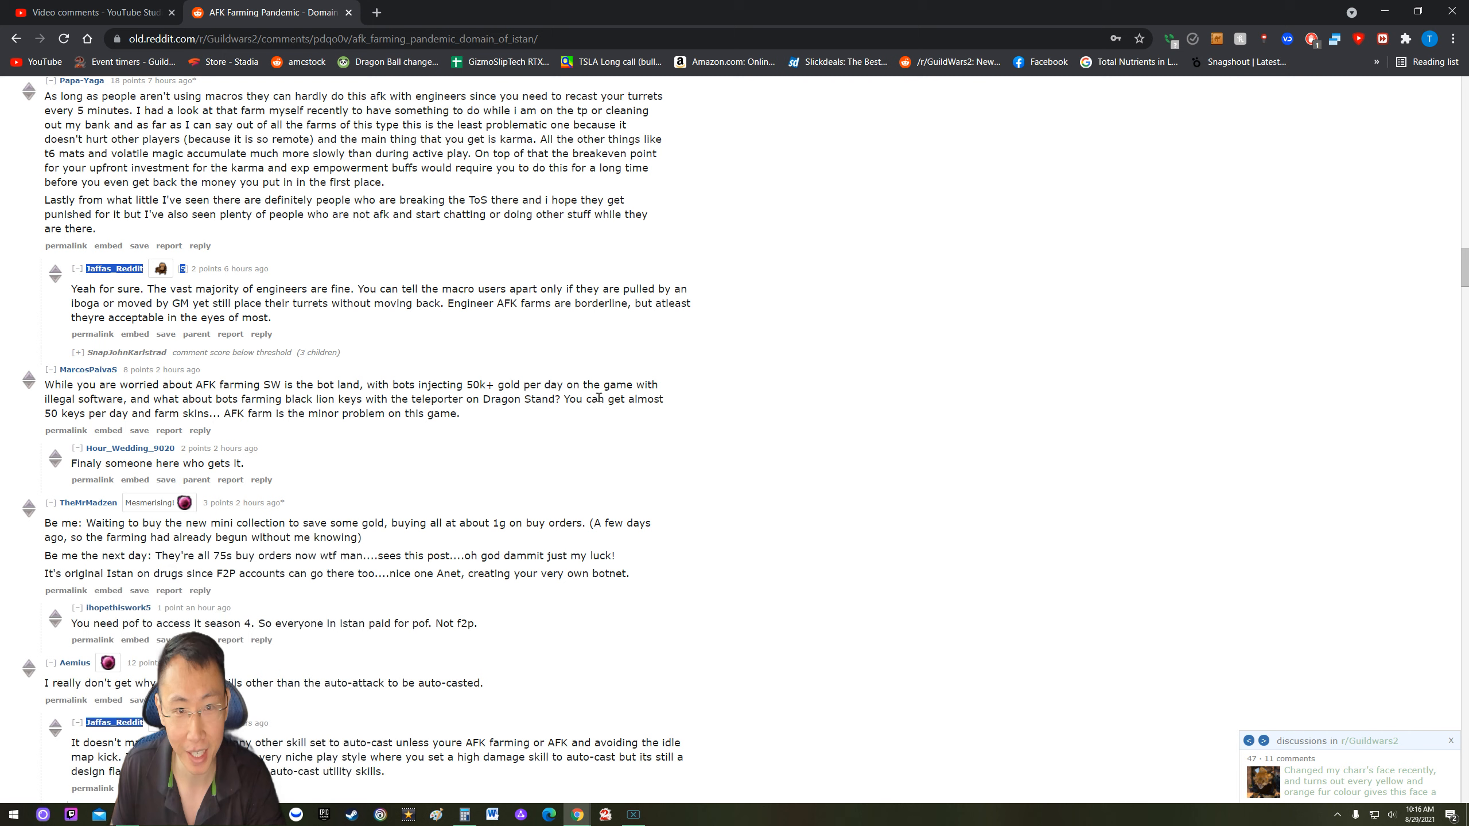
{"action": "mouse_move", "coordinate": [249, 405]}
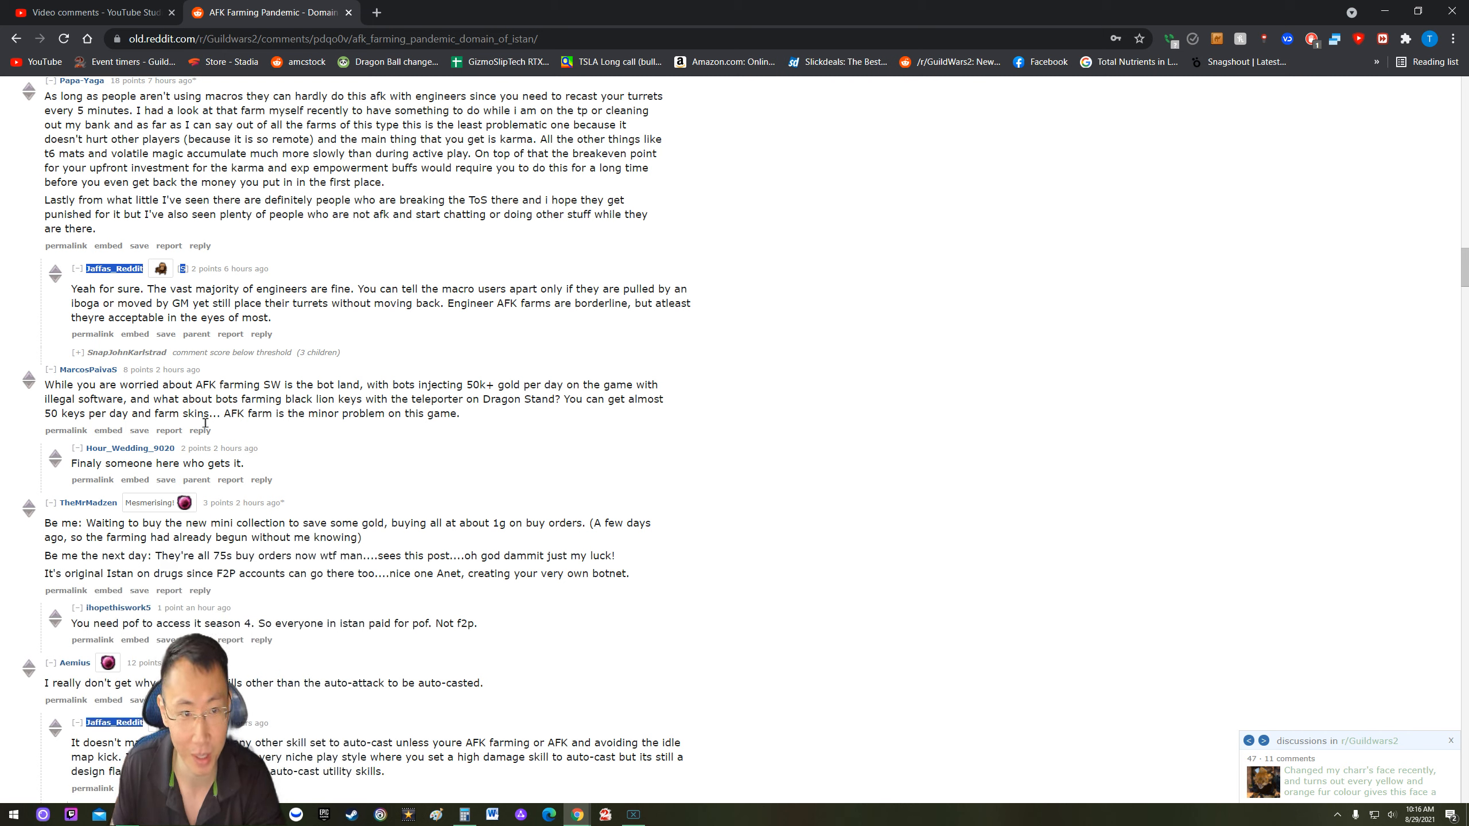
{"action": "mouse_move", "coordinate": [488, 420]}
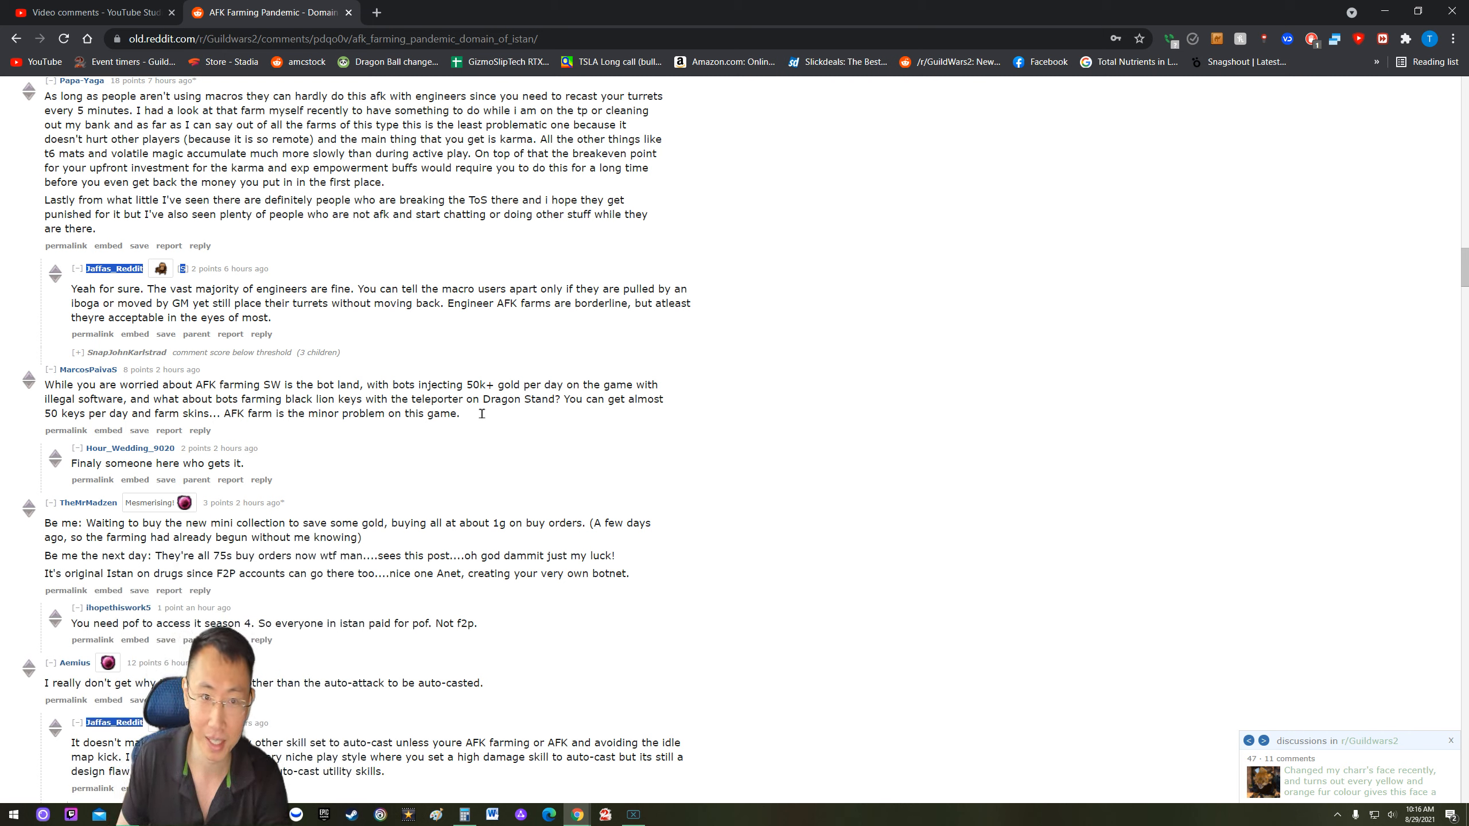
{"action": "double_click", "coordinate": [436, 413]}
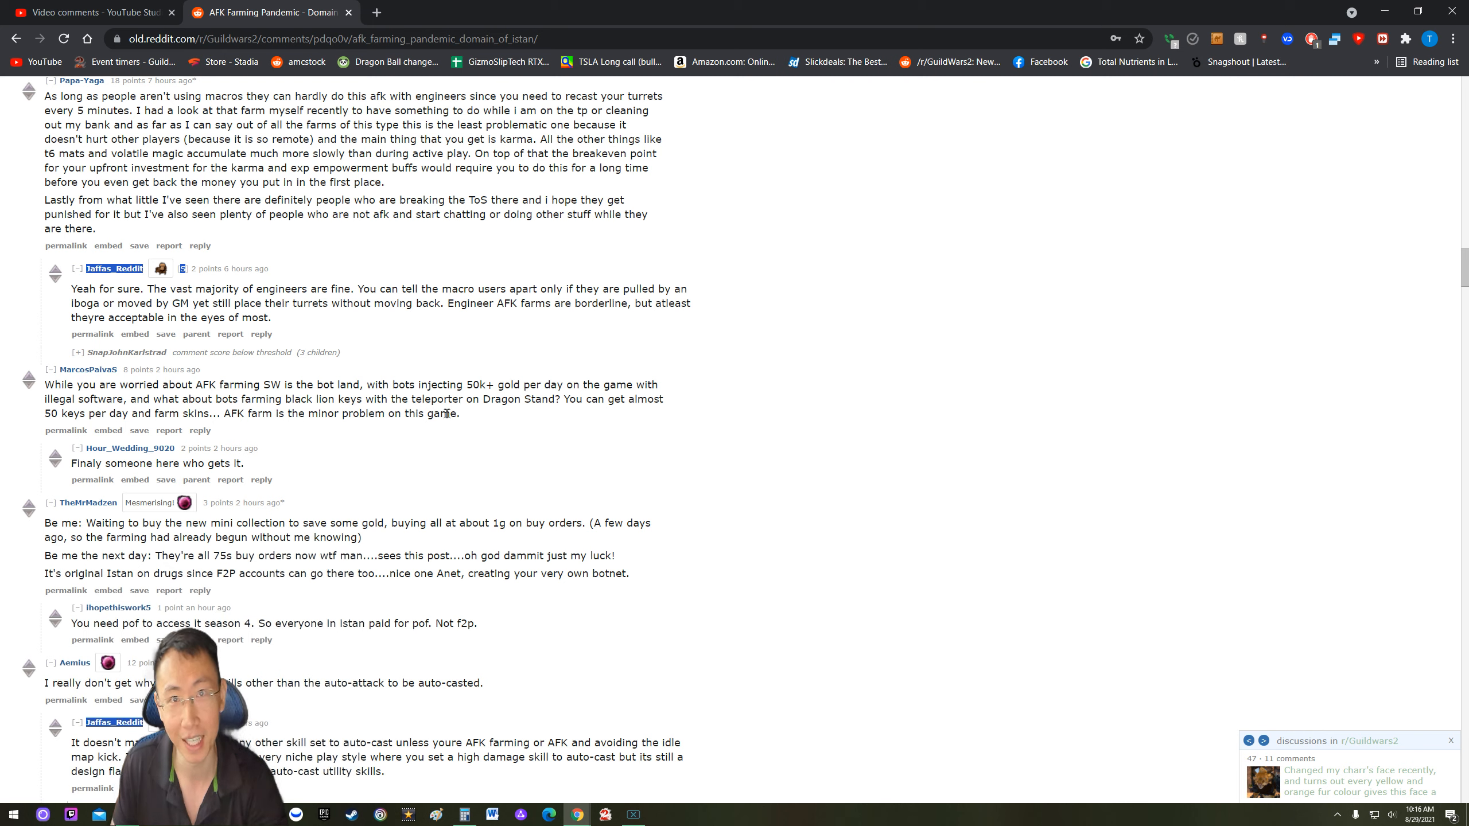
{"action": "mouse_move", "coordinate": [603, 408]}
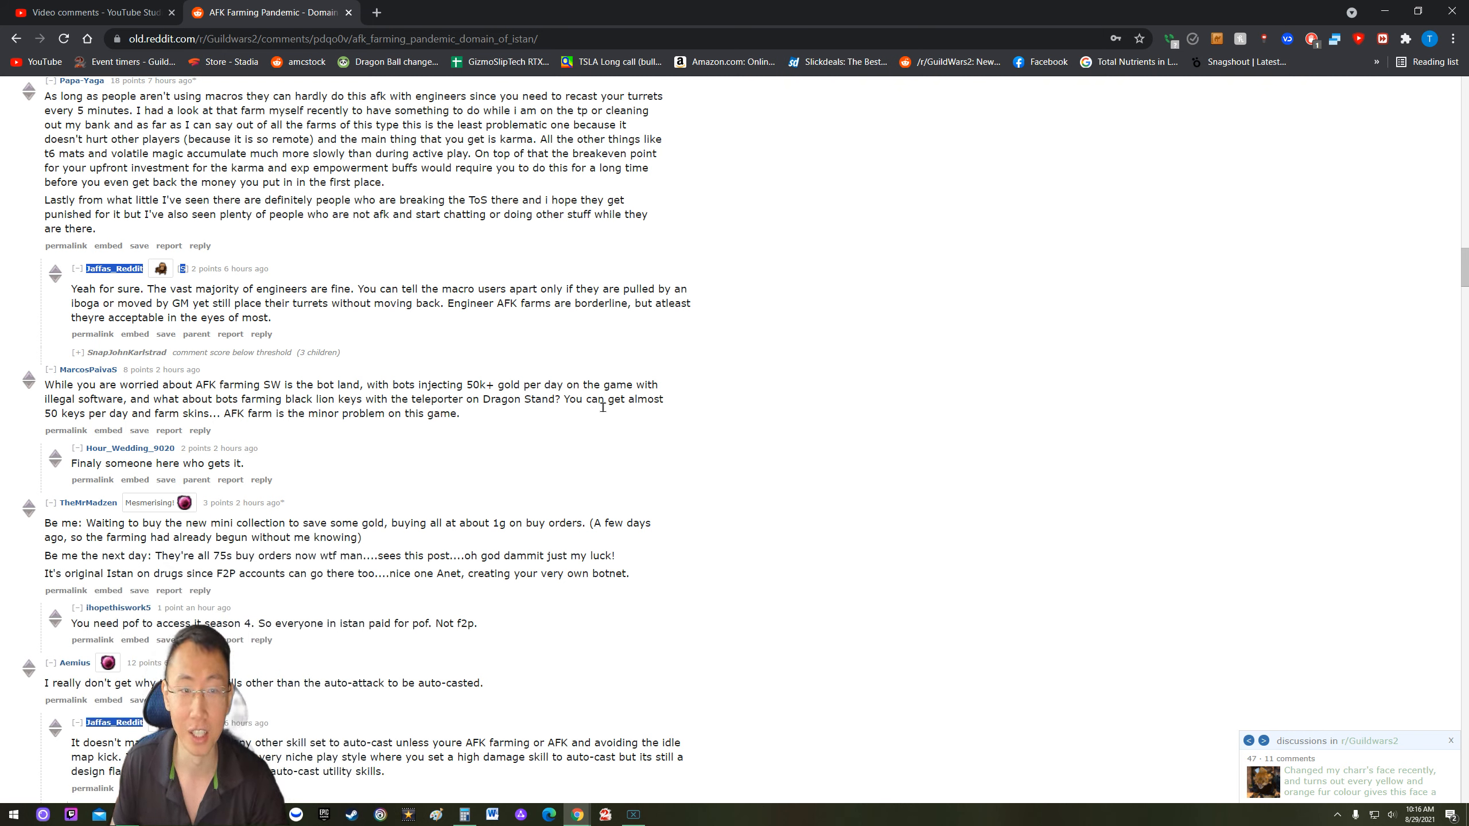
{"action": "mouse_move", "coordinate": [497, 415]}
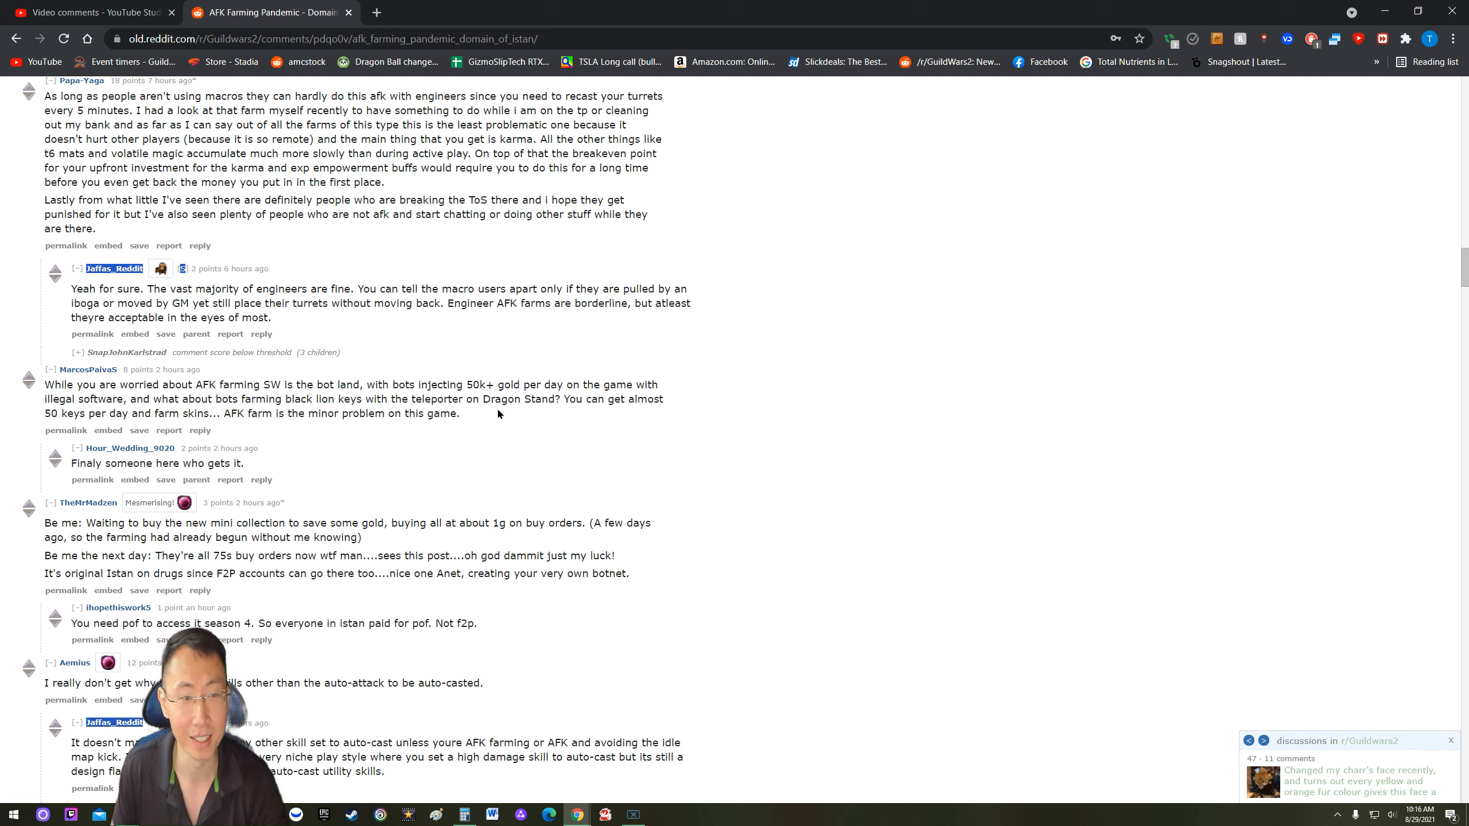
{"action": "mouse_move", "coordinate": [463, 421]}
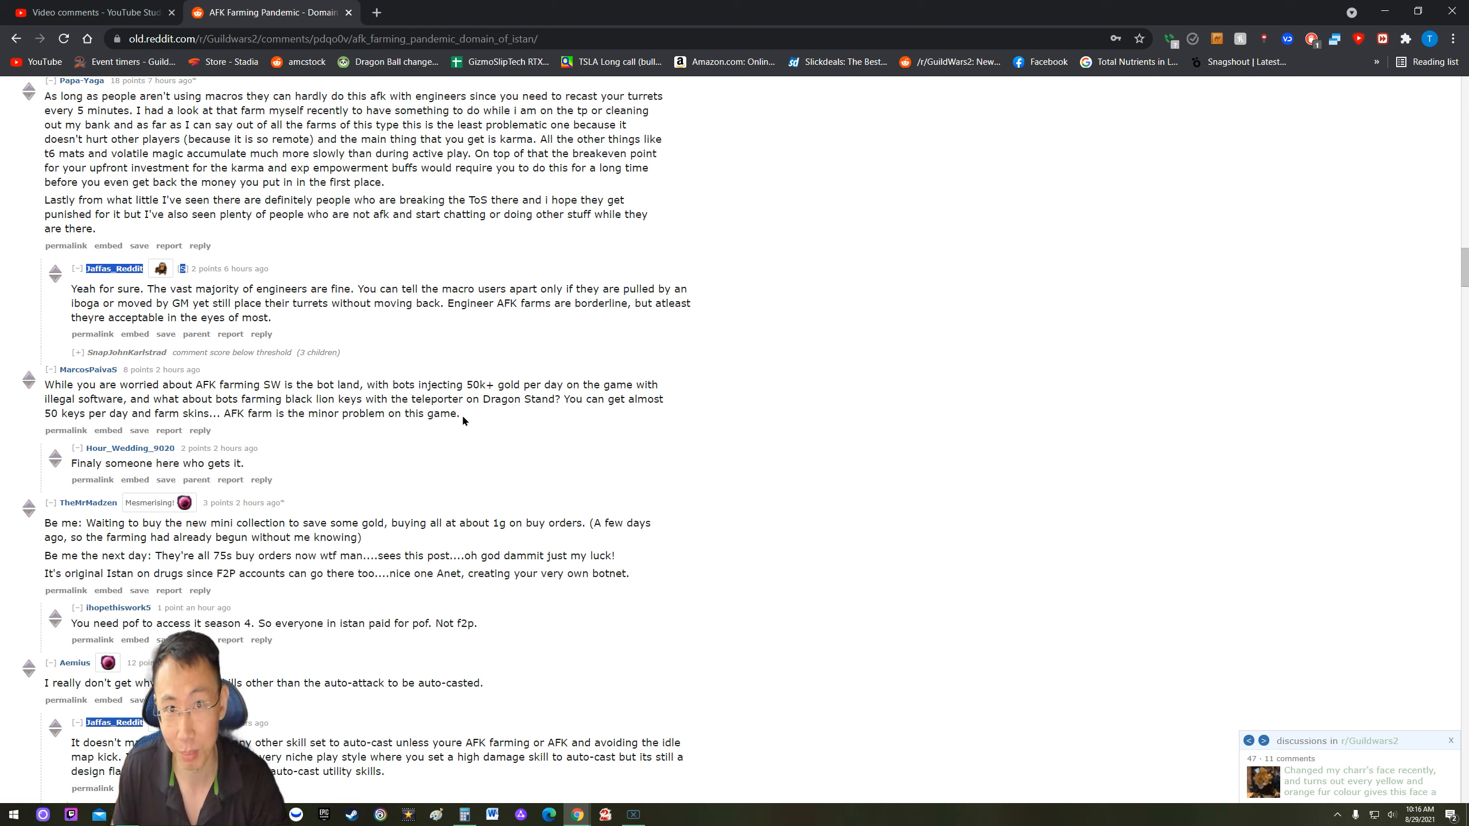
{"action": "mouse_move", "coordinate": [510, 413]}
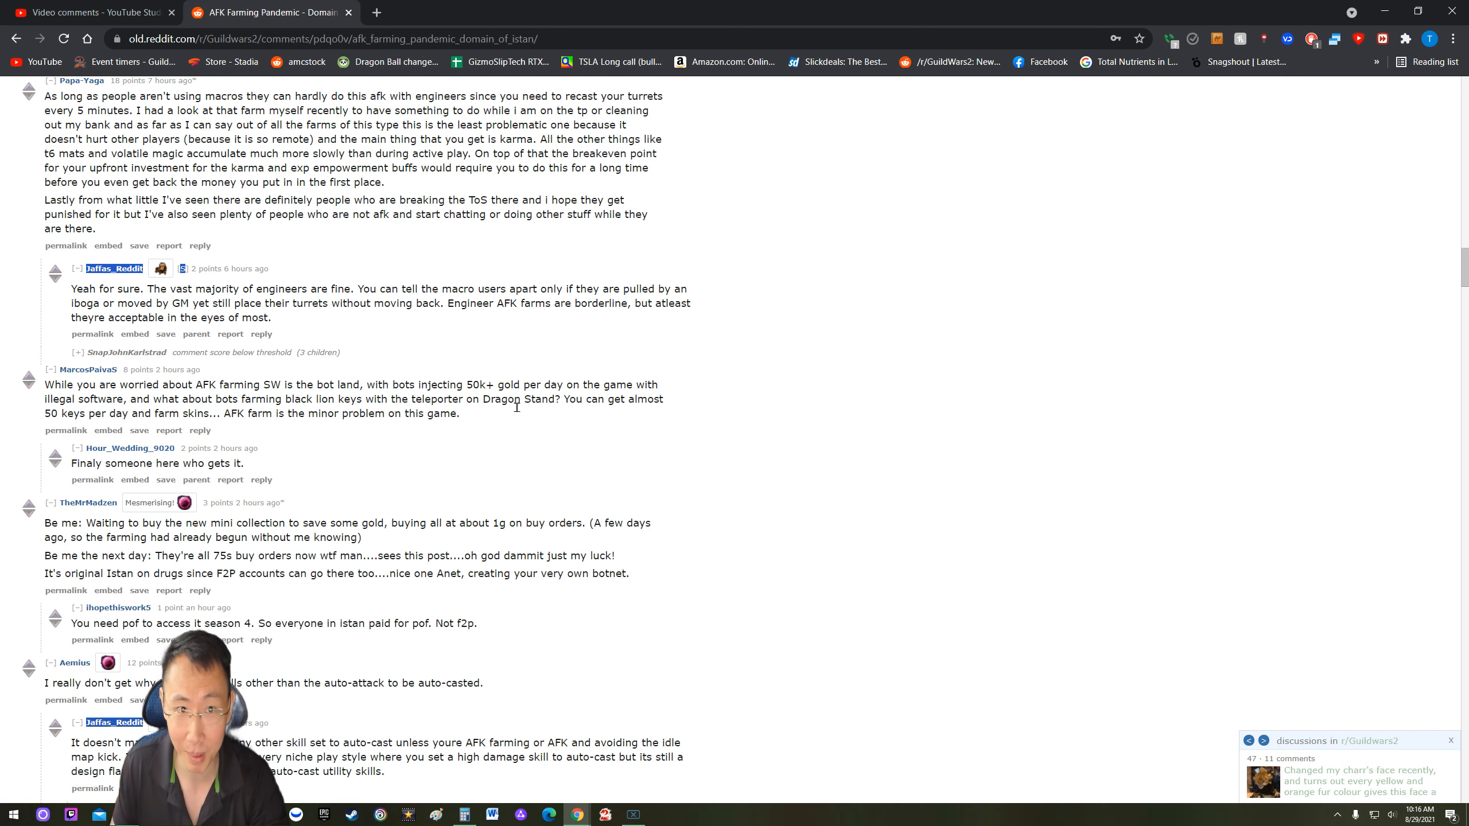
{"action": "scroll", "scroll_direction": "up", "scroll_amount": 3}
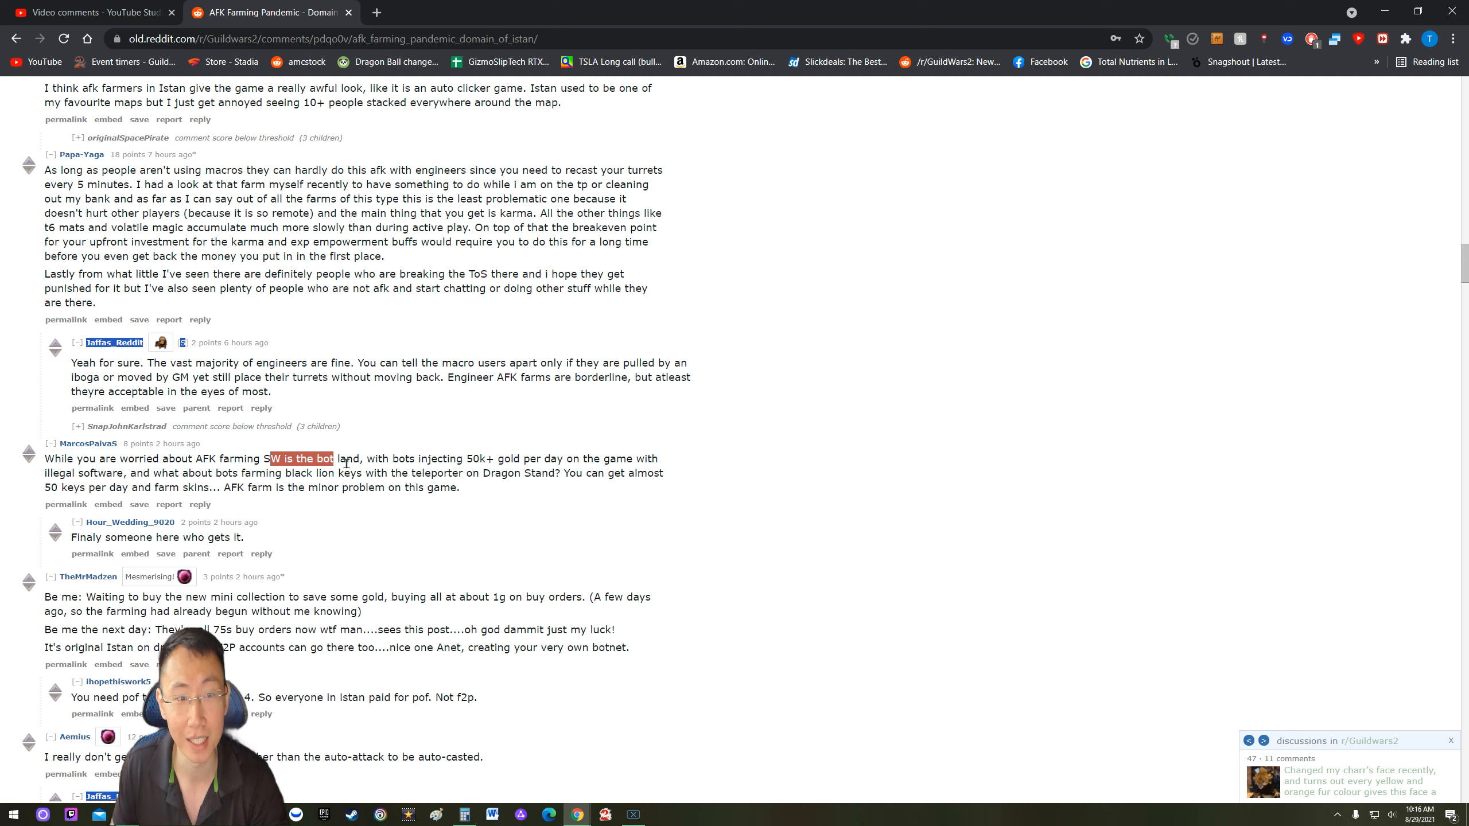
{"action": "scroll", "scroll_direction": "up", "scroll_amount": 3}
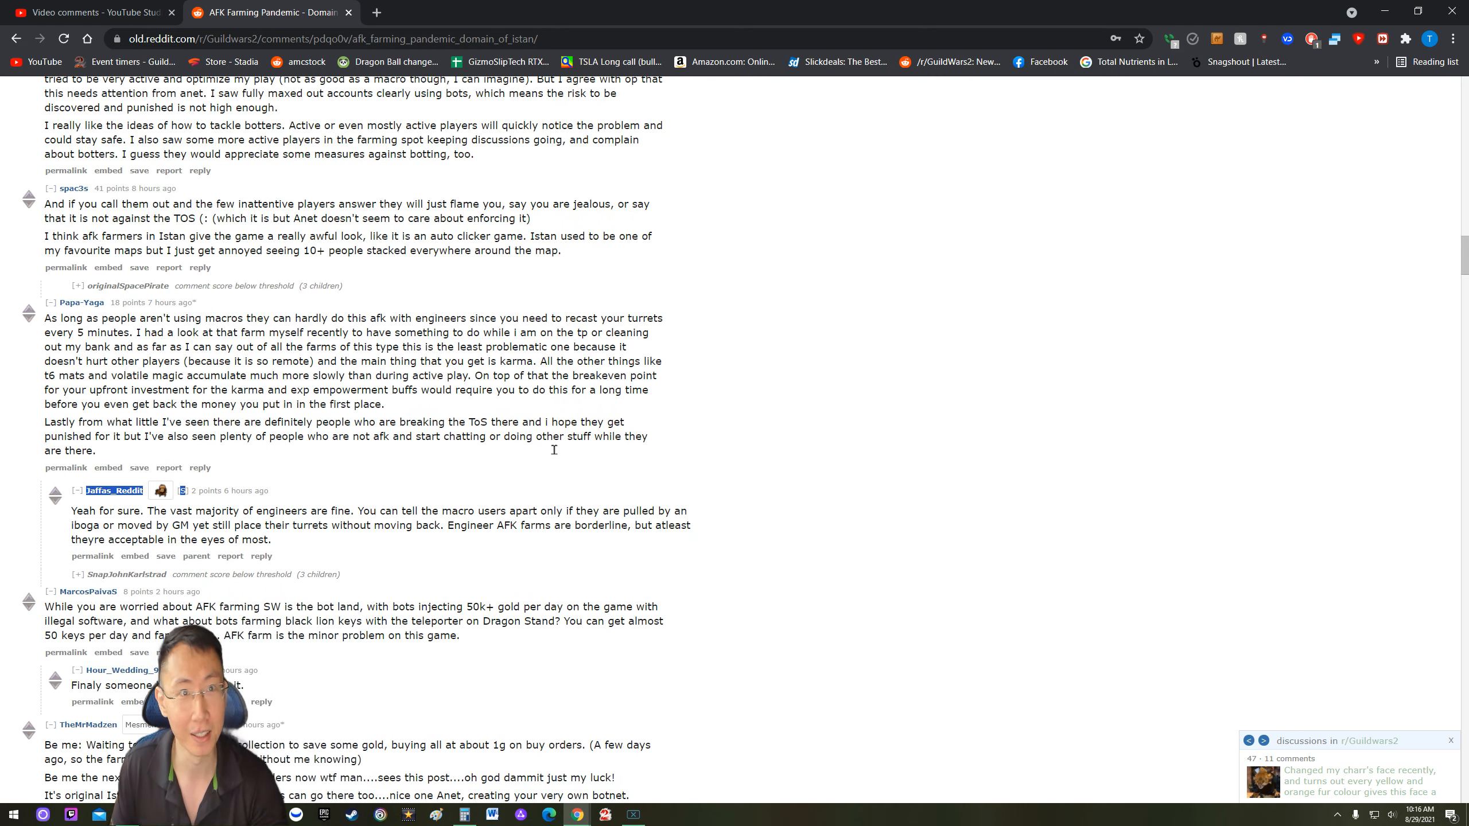
{"action": "scroll", "scroll_direction": "up", "scroll_amount": 3}
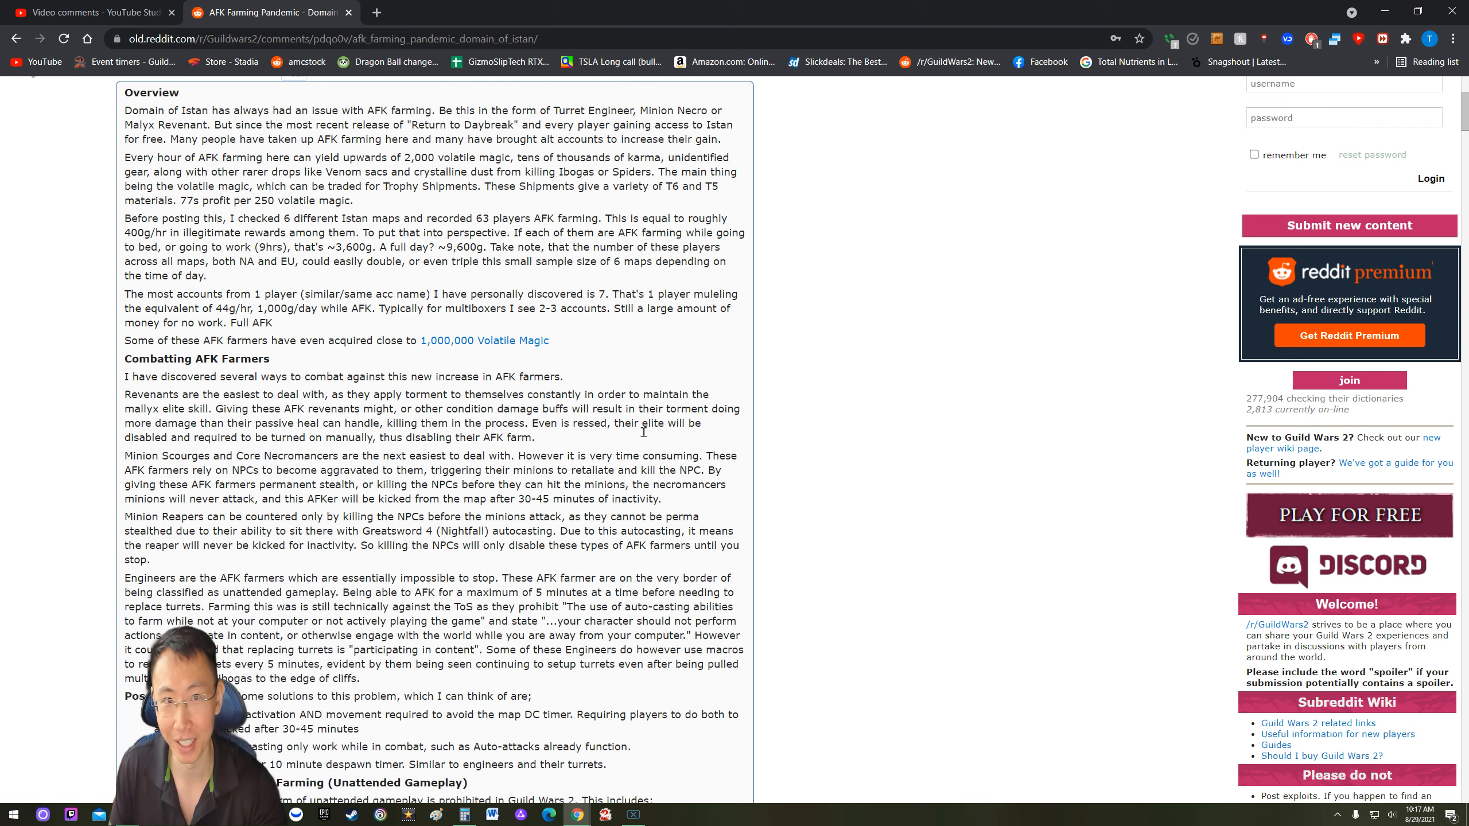
{"action": "scroll", "scroll_direction": "down", "scroll_amount": 3}
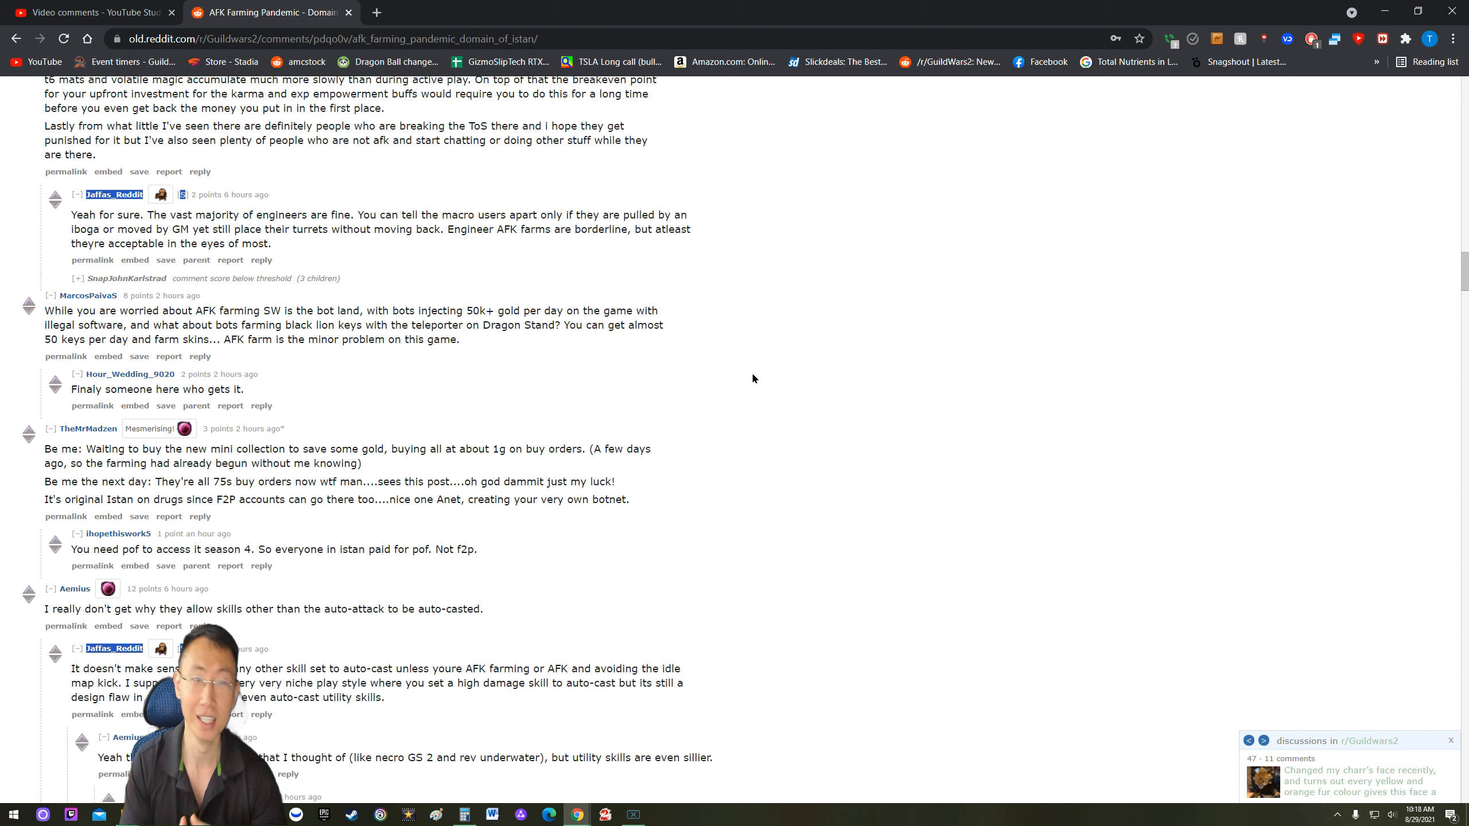
{"action": "mouse_move", "coordinate": [735, 388]}
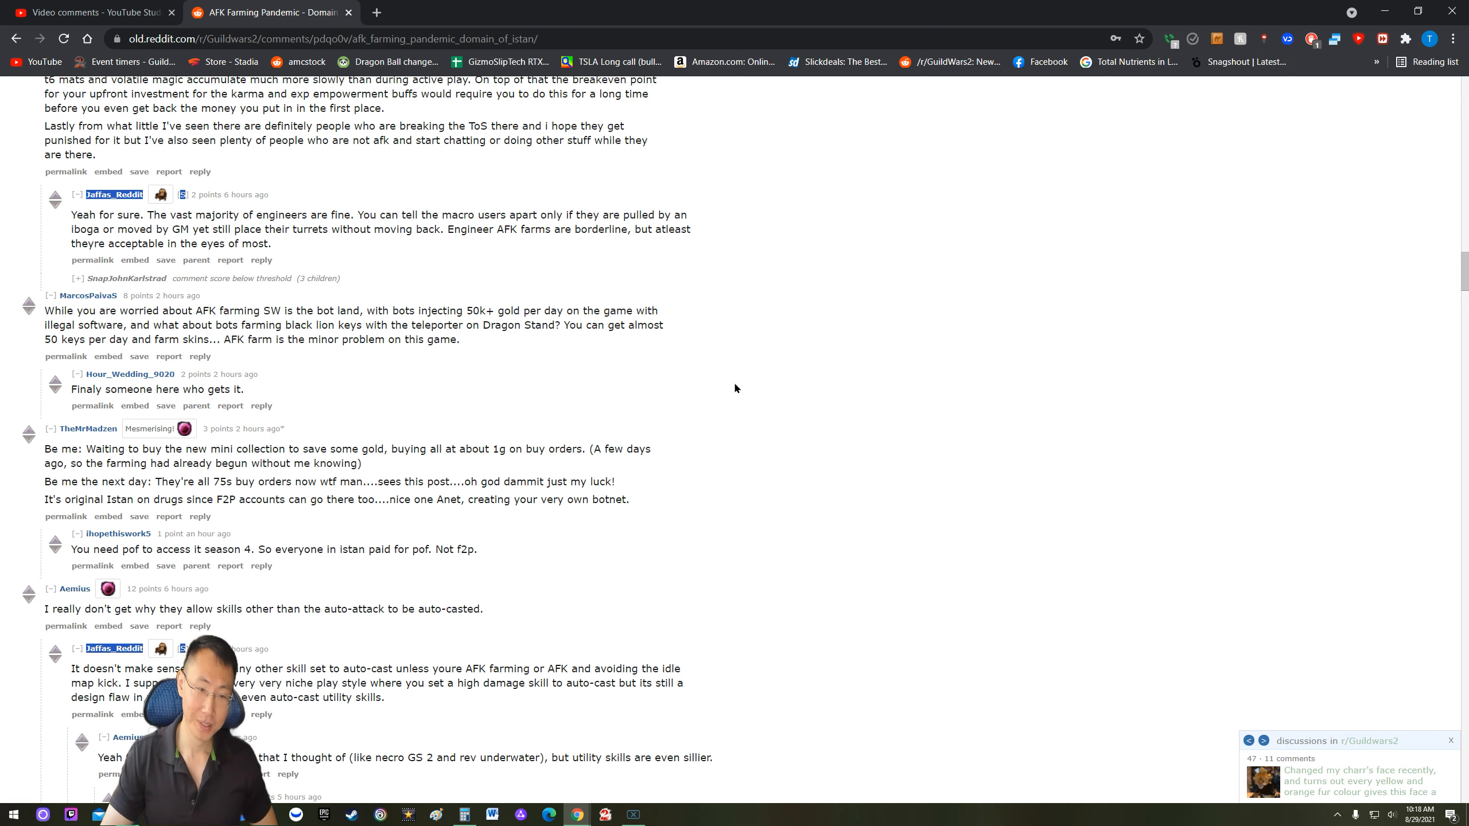
{"action": "scroll", "scroll_direction": "up", "scroll_amount": 3}
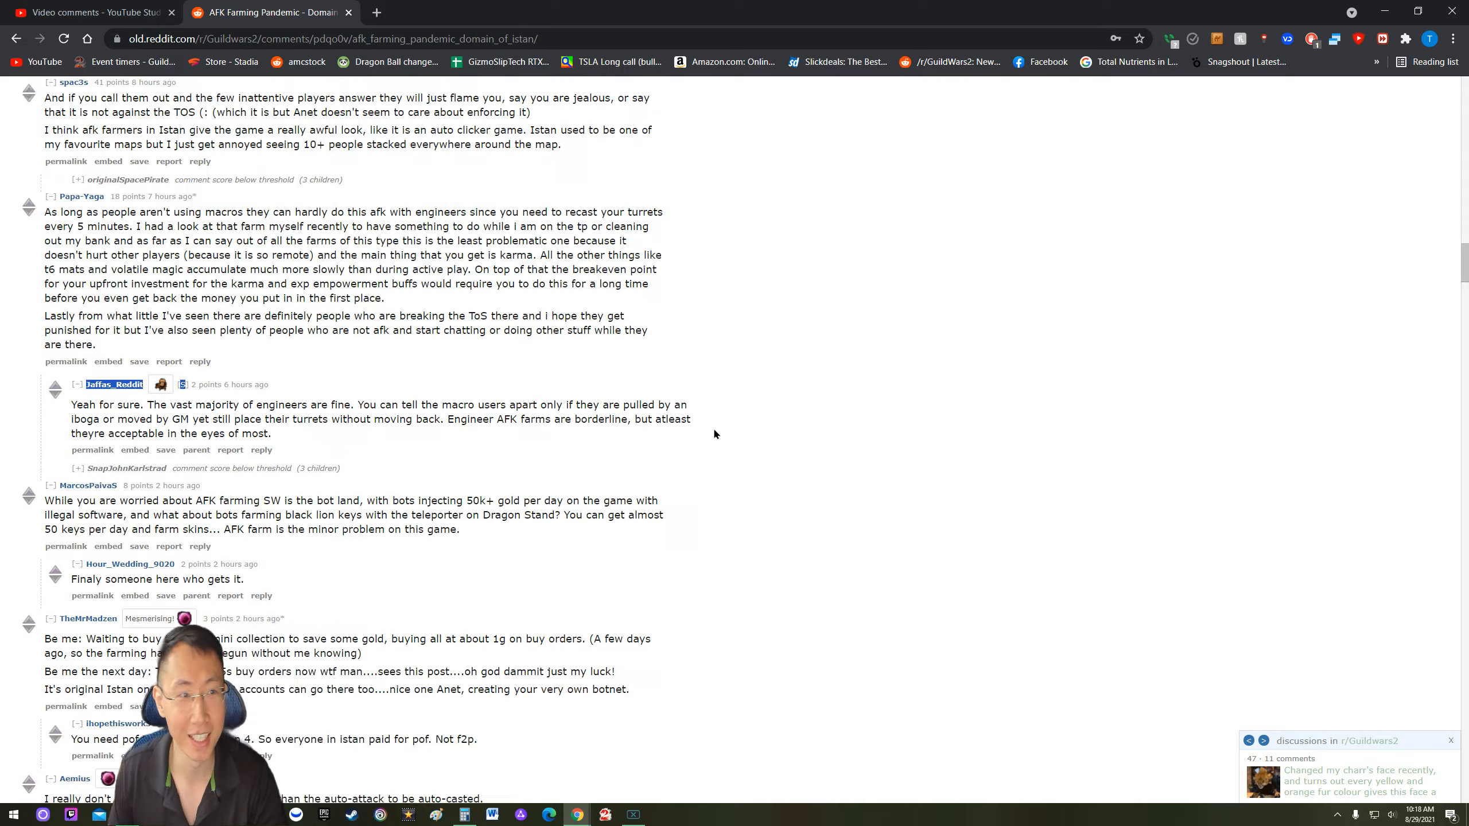
{"action": "scroll", "scroll_direction": "up", "scroll_amount": 3}
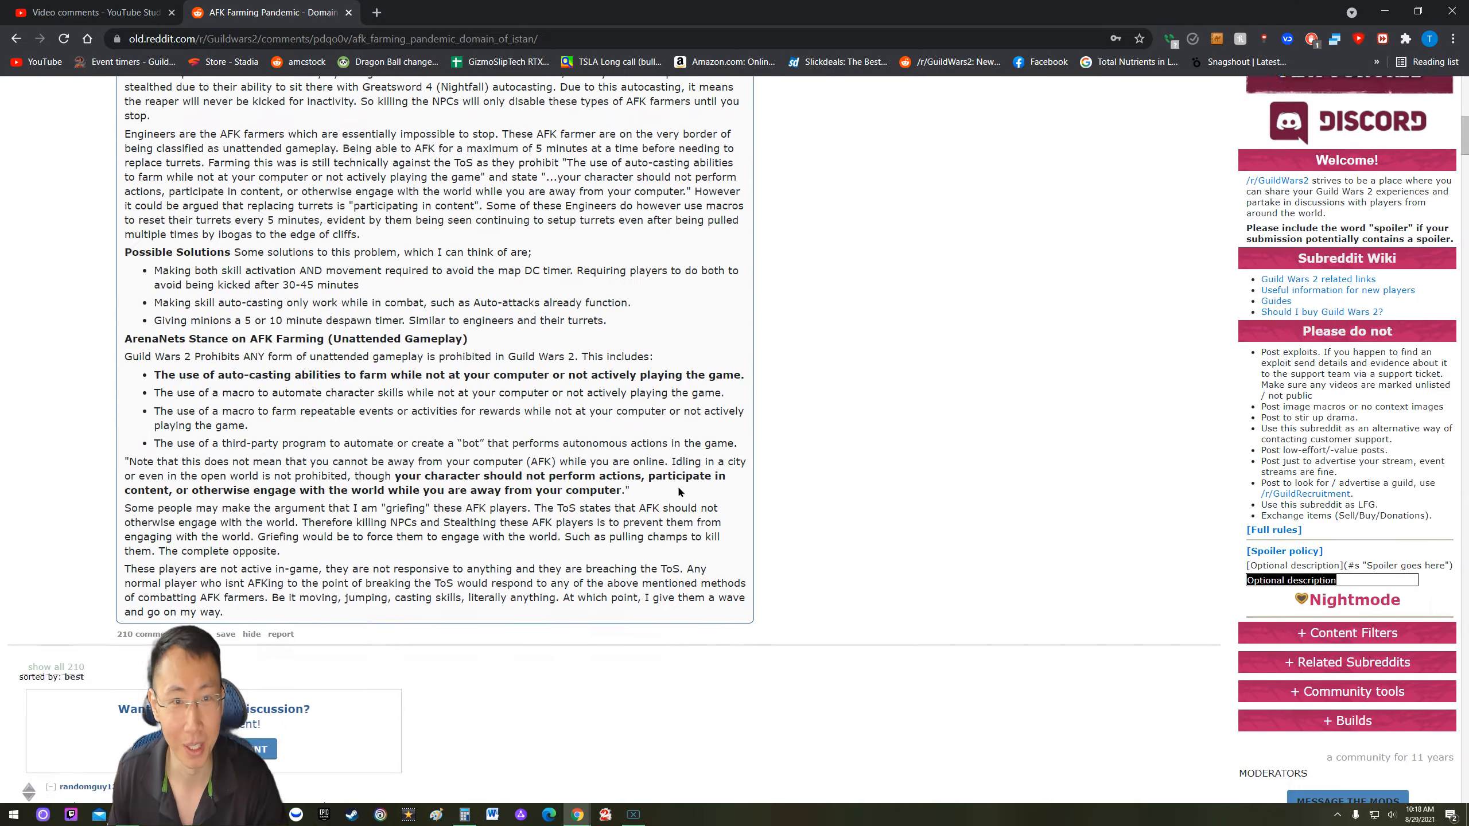
{"action": "scroll", "scroll_direction": "up", "scroll_amount": 3}
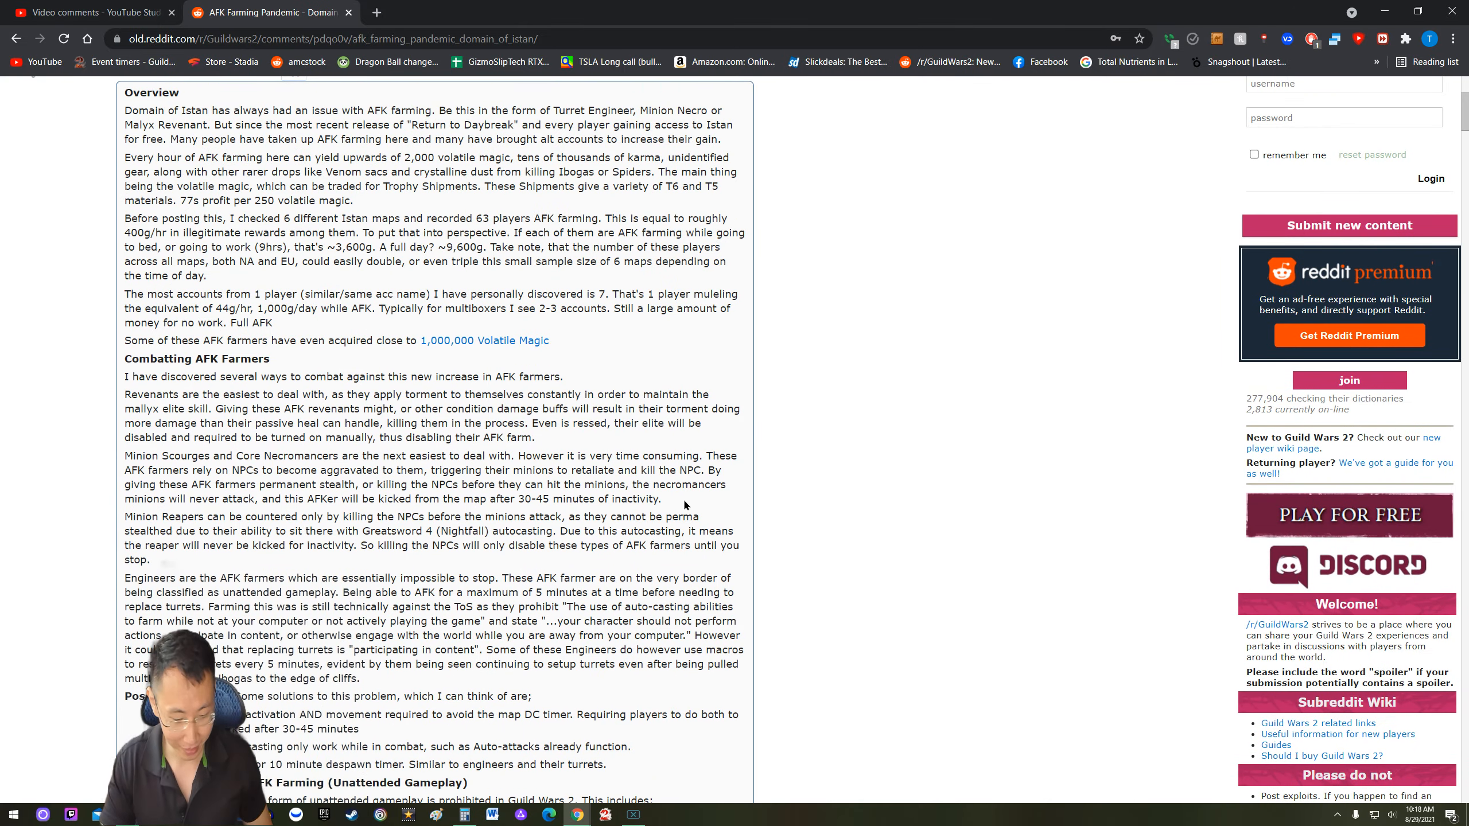